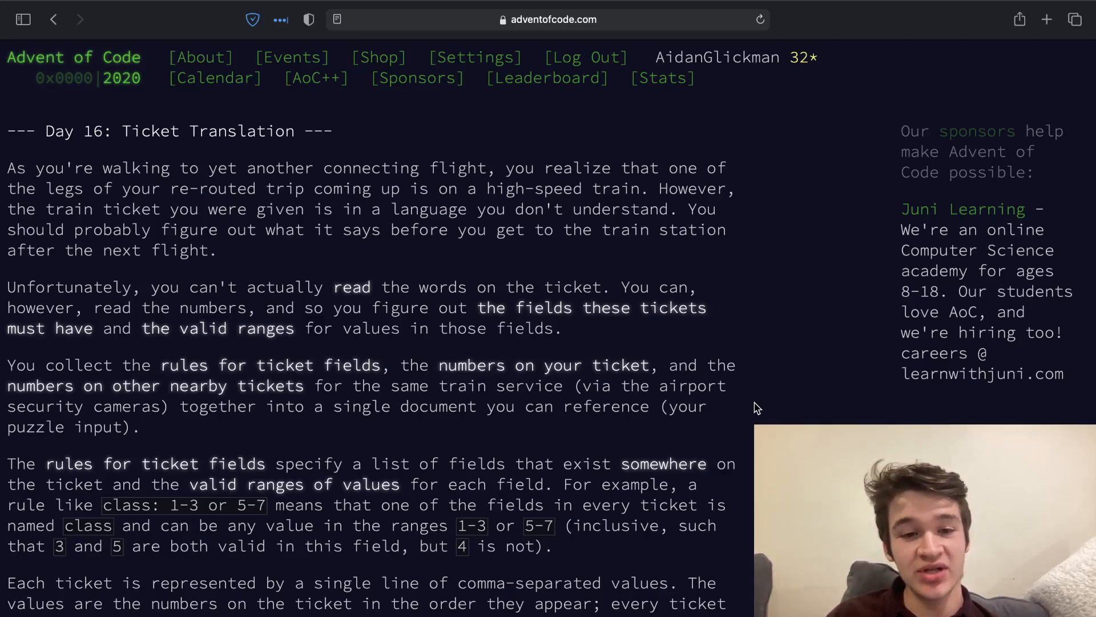
Scroll the Day 16 puzzle page down to the example rules, your ticket and nearby tickets.
scroll("down", 3)
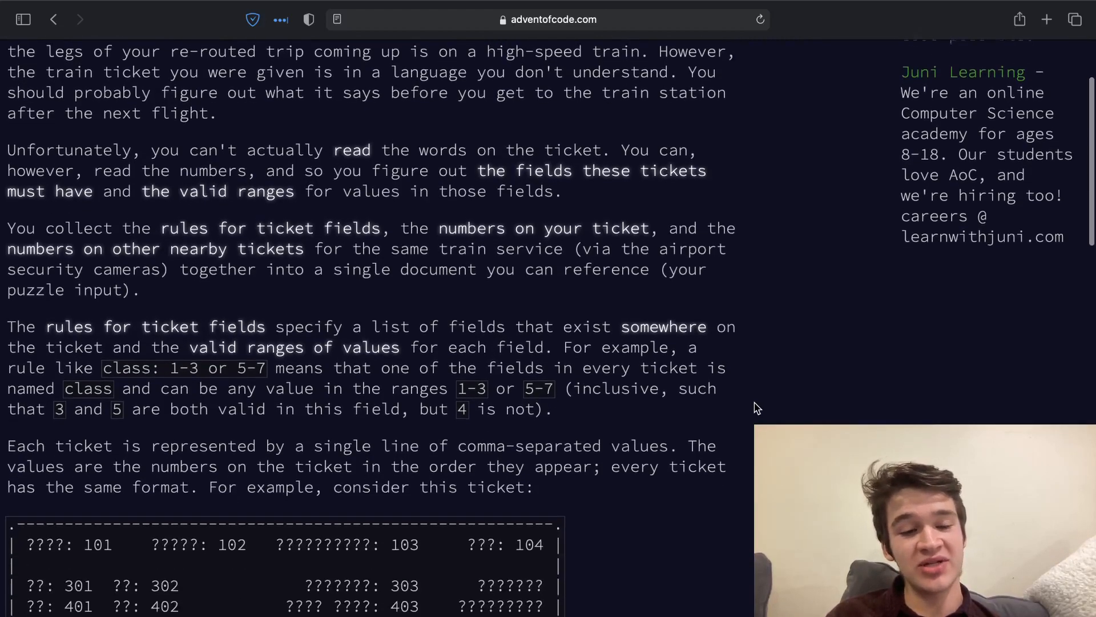
scroll("down", 3)
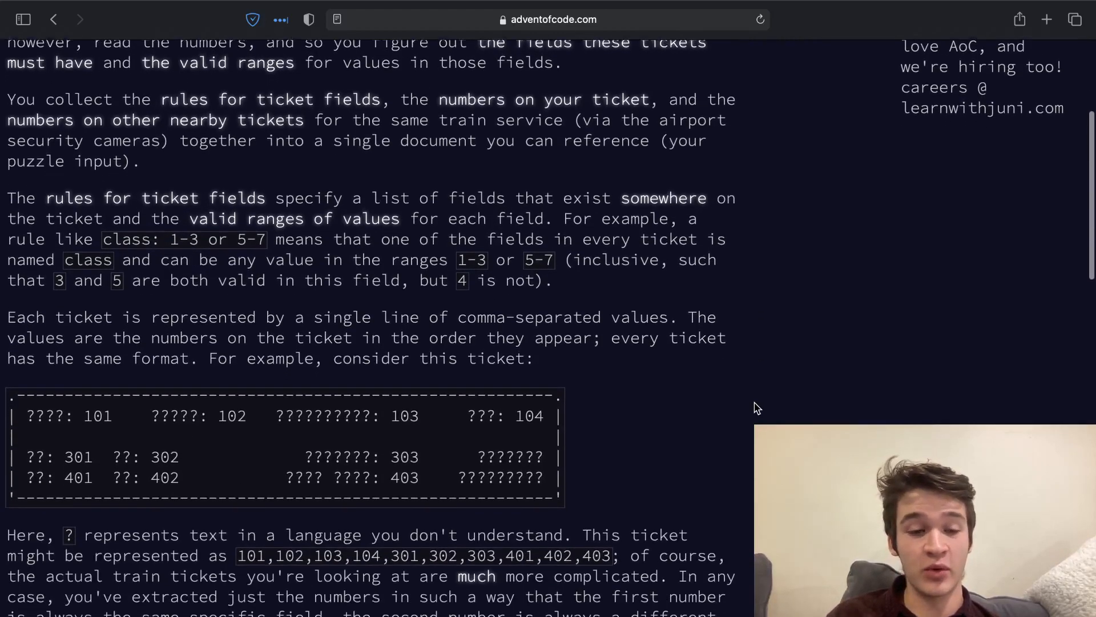
scroll("down", 3)
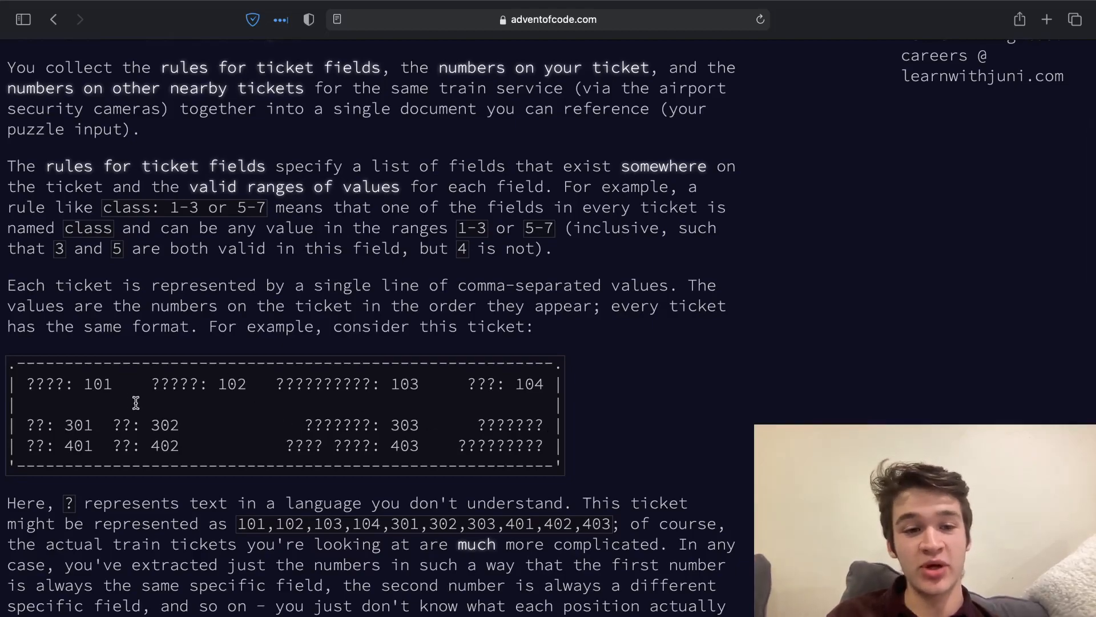
scroll("down", 3)
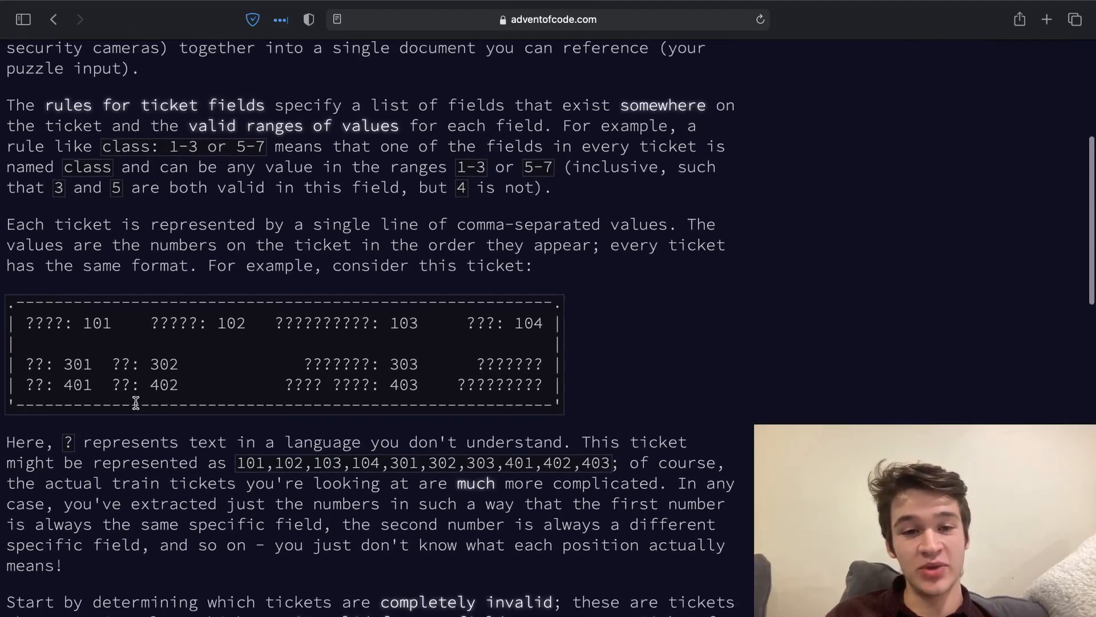
scroll("down", 3)
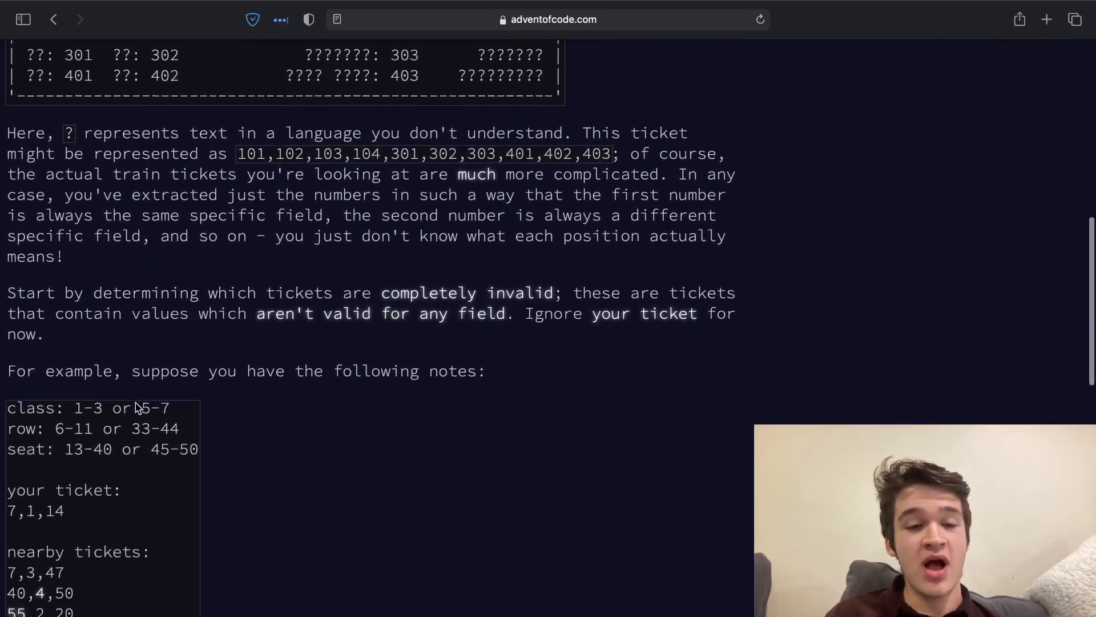
scroll("down", 3)
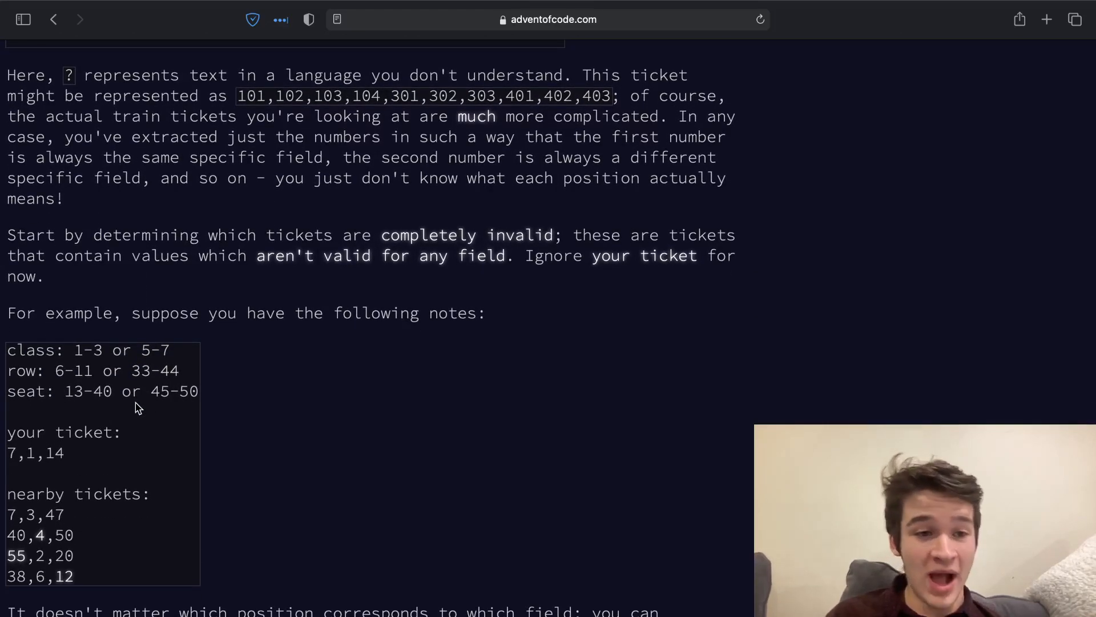
mouse_move(79, 356)
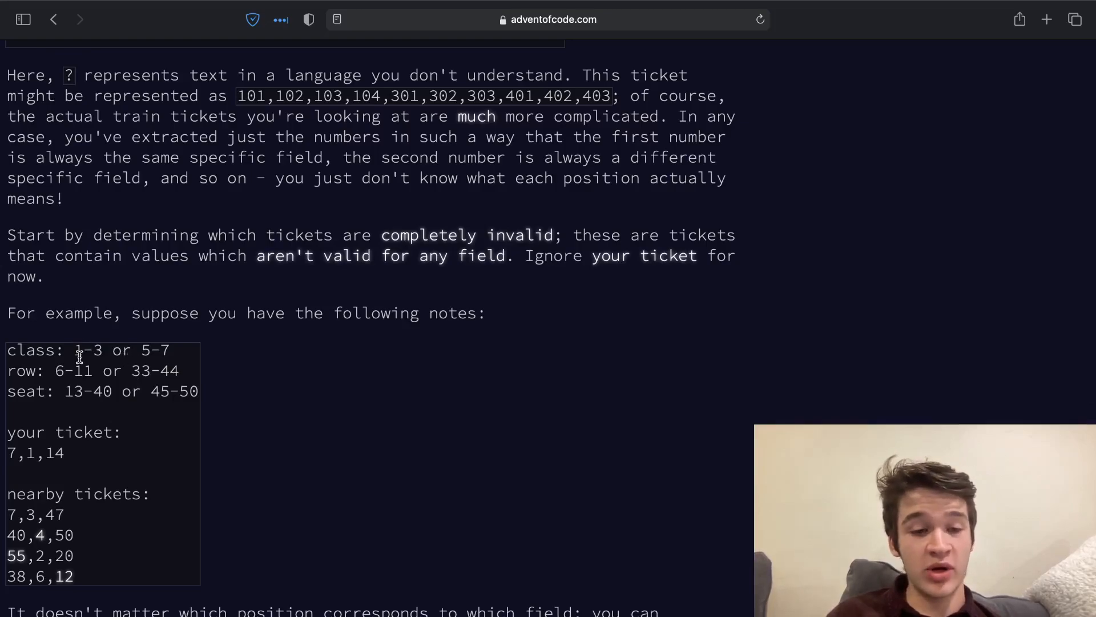
mouse_move(9, 355)
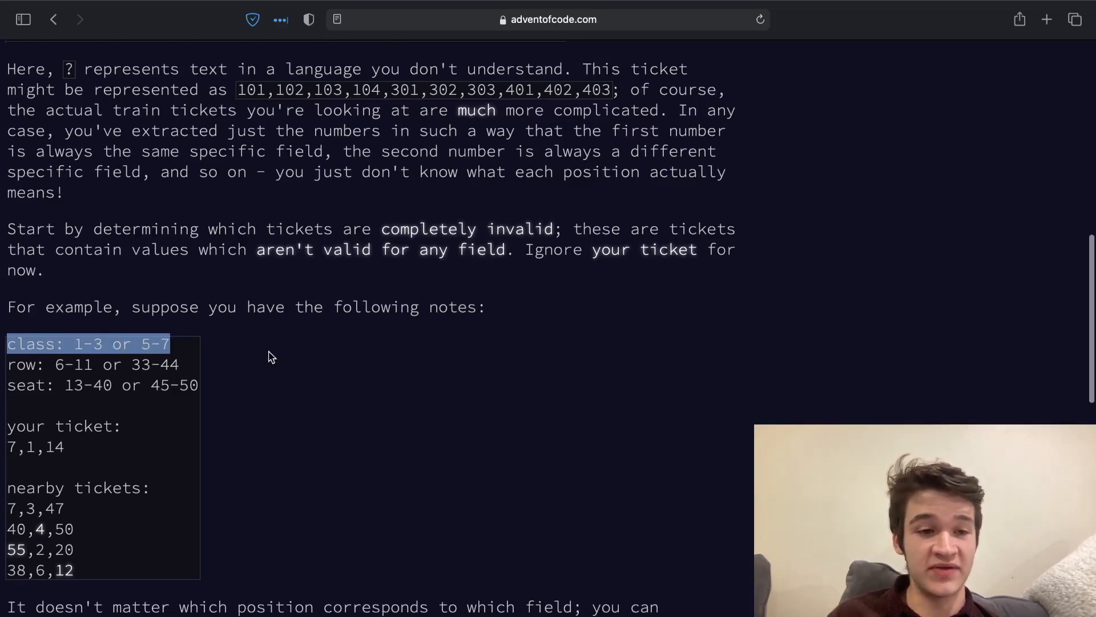
scroll("down", 3)
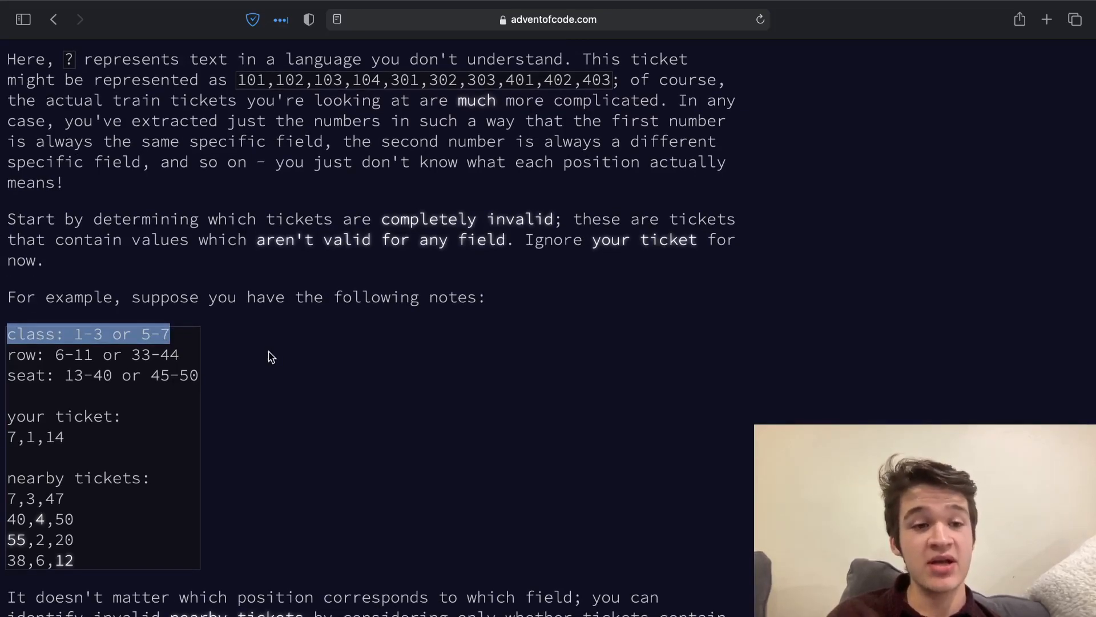
mouse_move(103, 448)
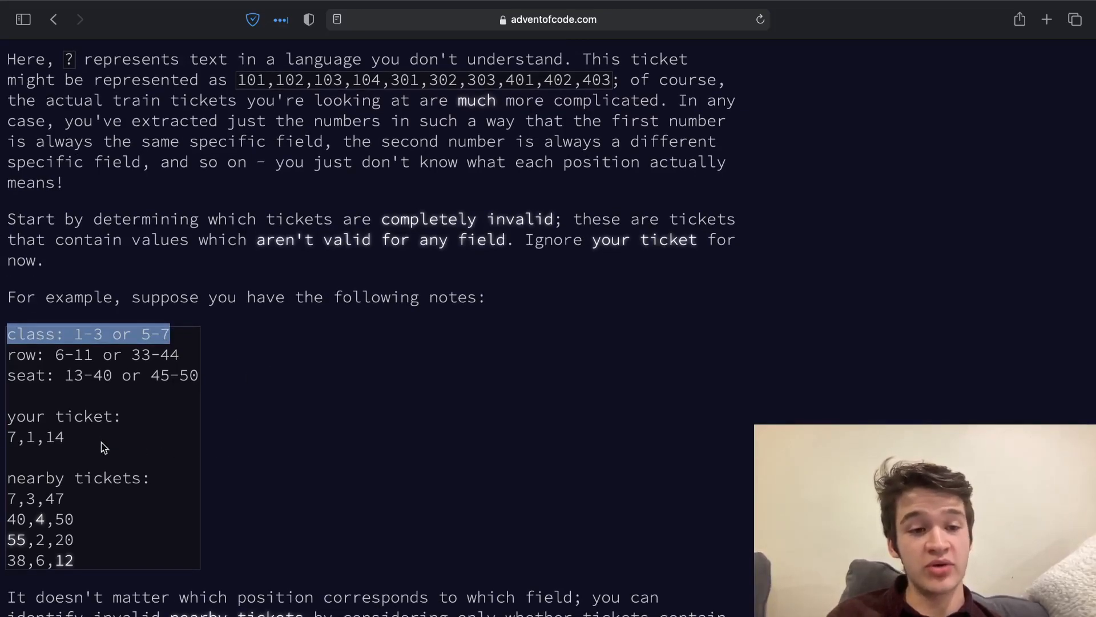
mouse_move(192, 521)
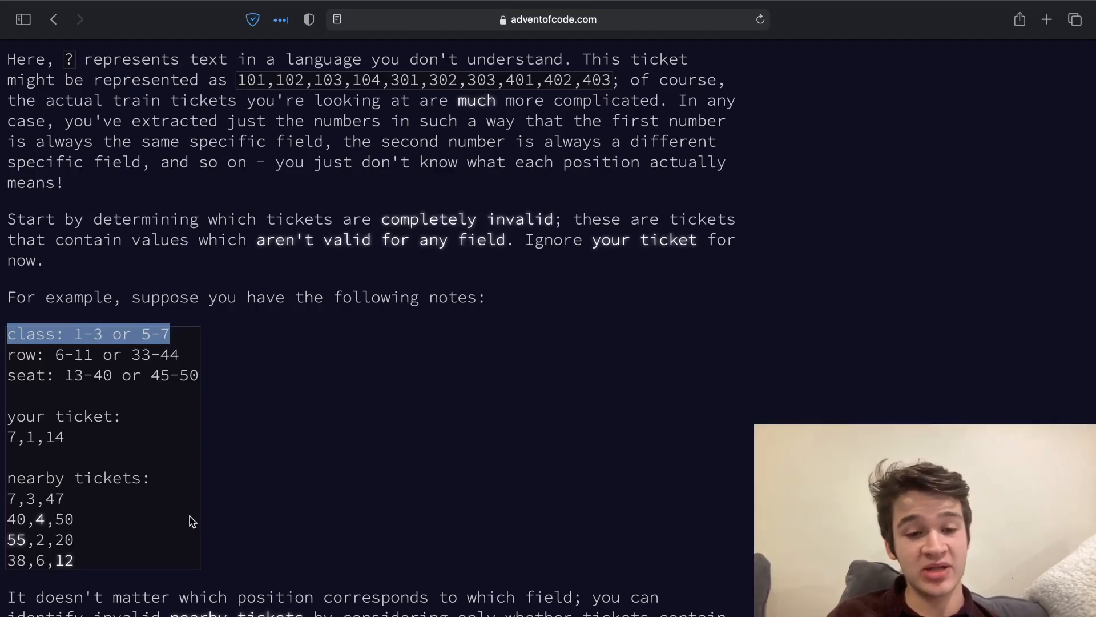
Clear the class rule highlight and reveal the explanation of invalid values 4, 55 and 12.
scroll("down", 3)
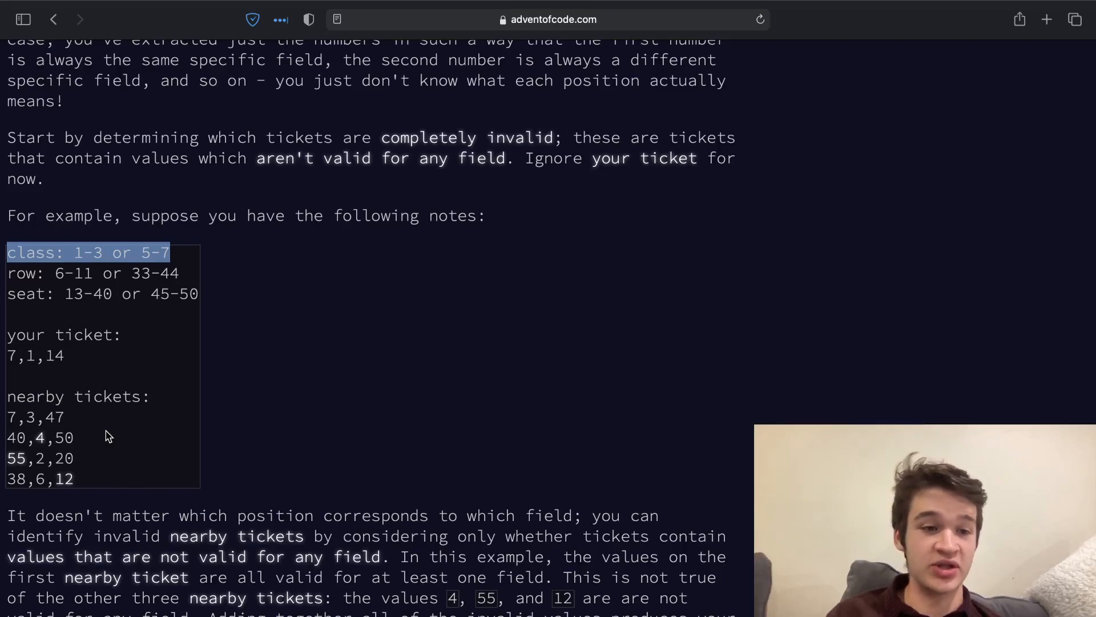
mouse_move(159, 302)
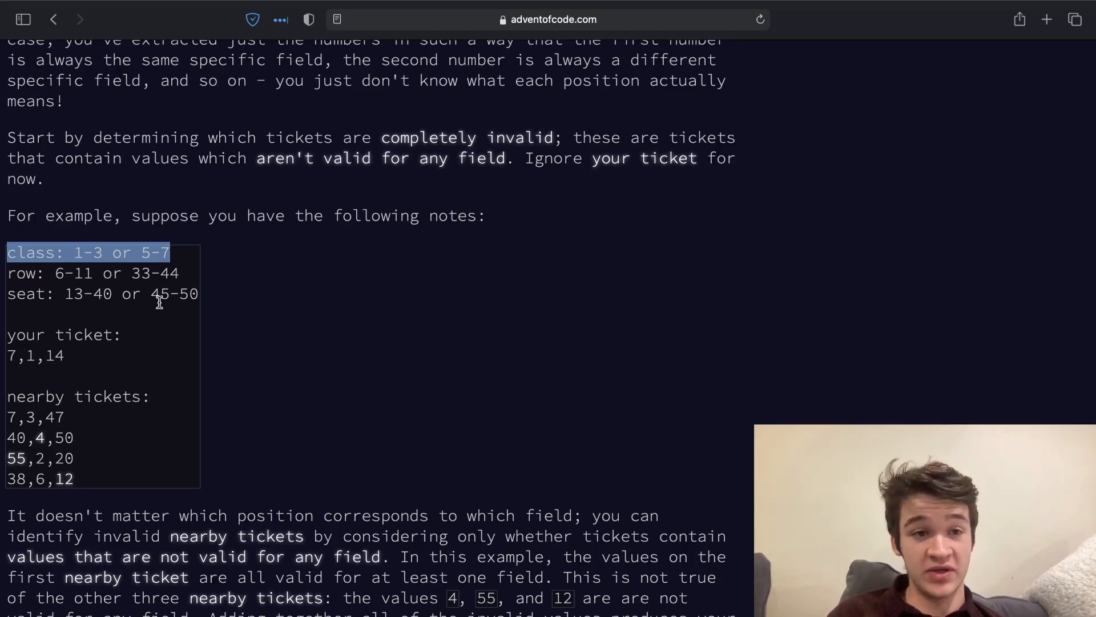
mouse_move(273, 413)
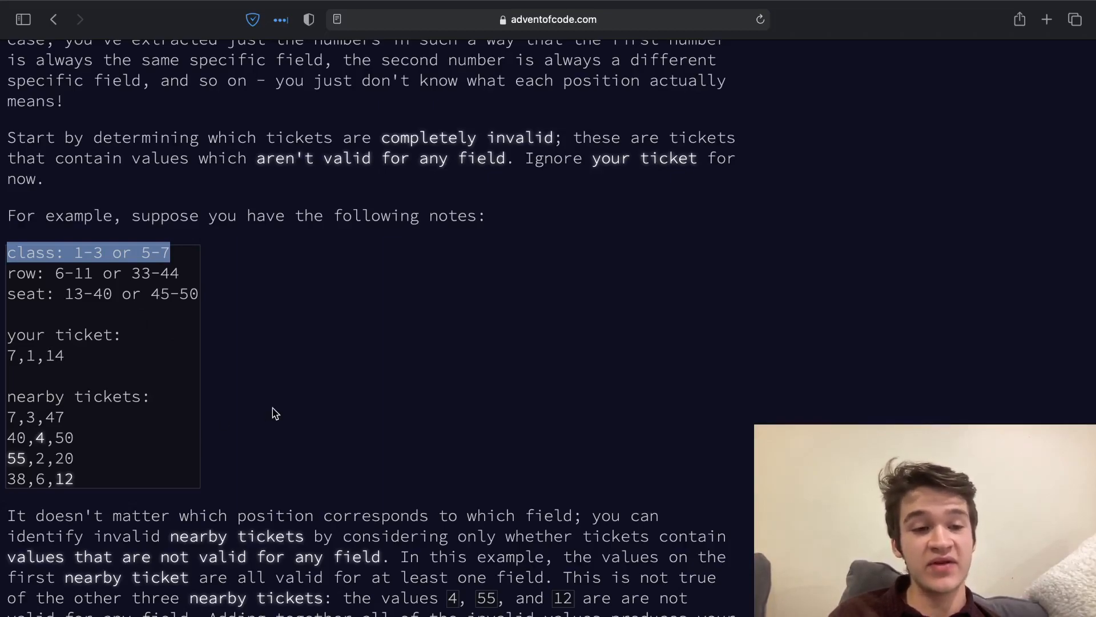
mouse_move(28, 211)
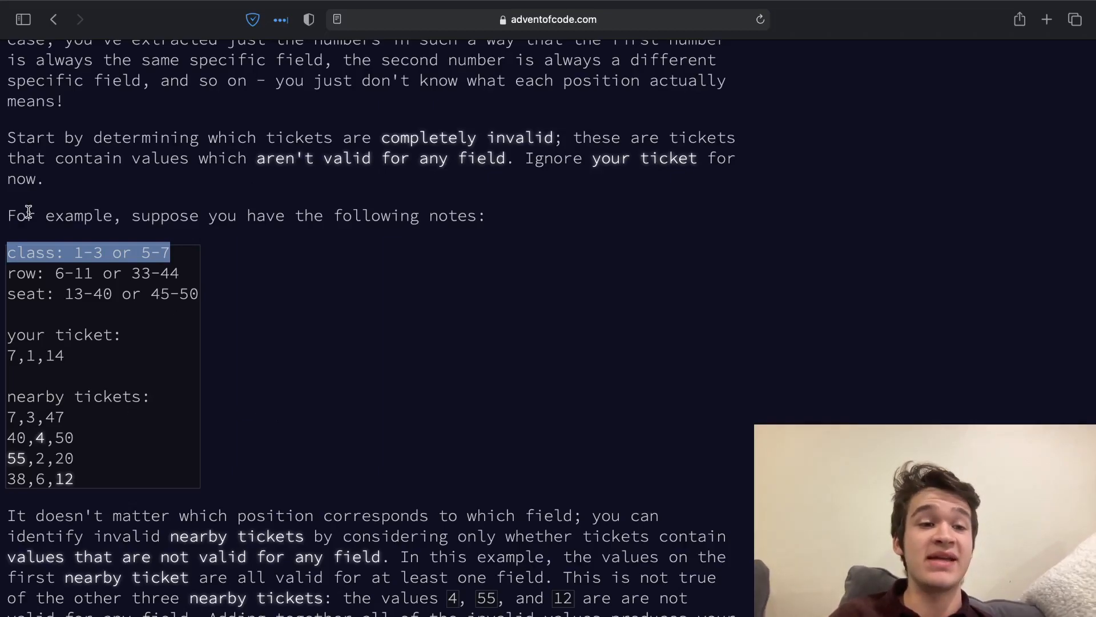
left_click(178, 353)
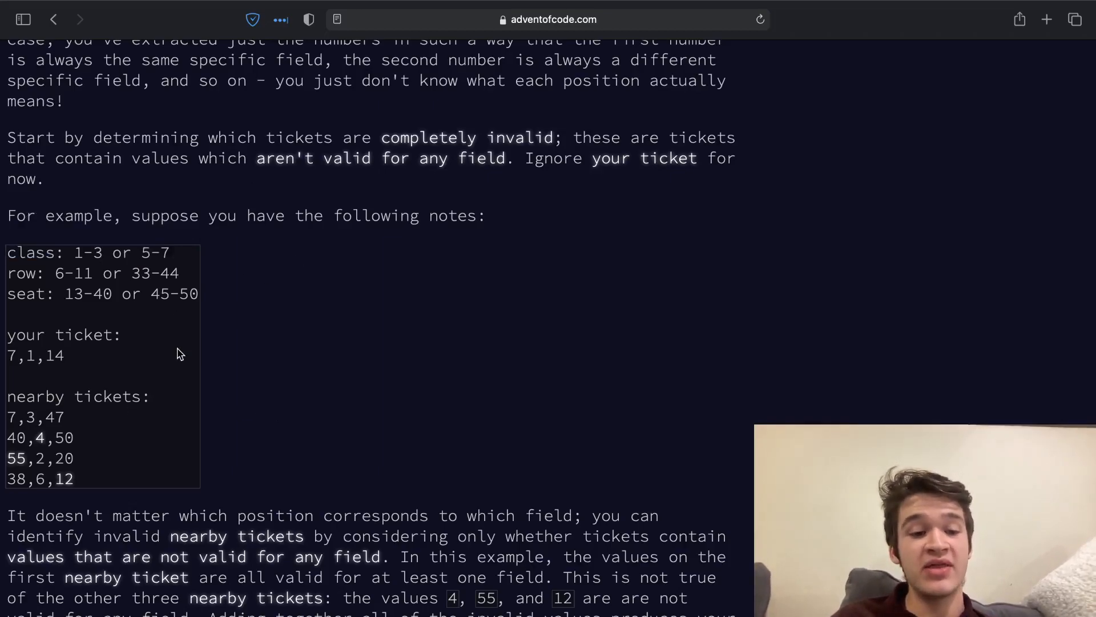
mouse_move(132, 415)
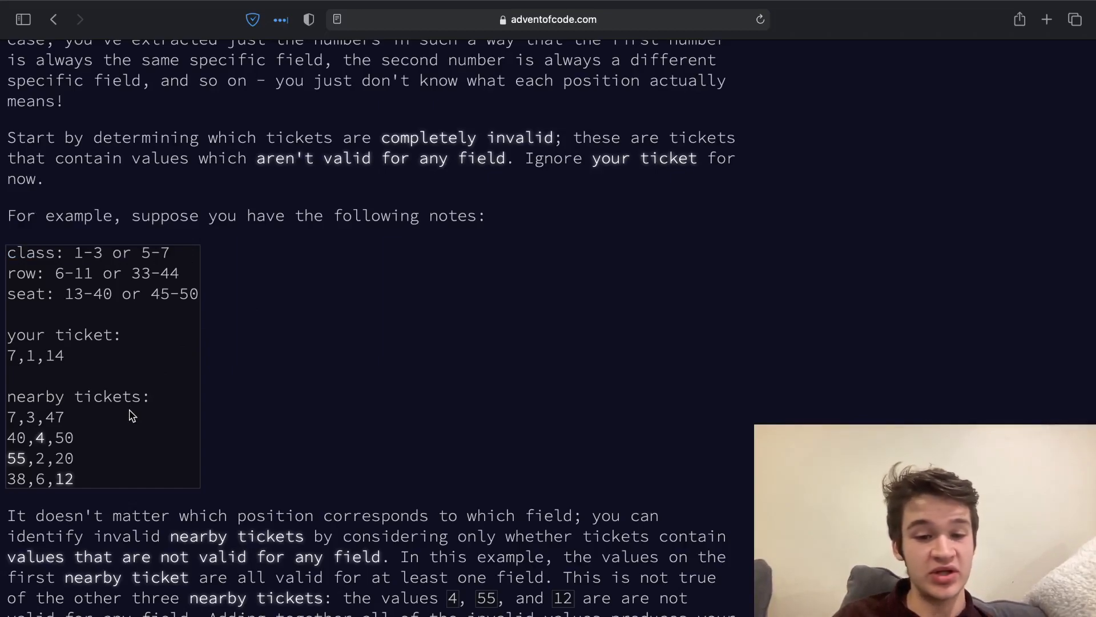
scroll("down", 3)
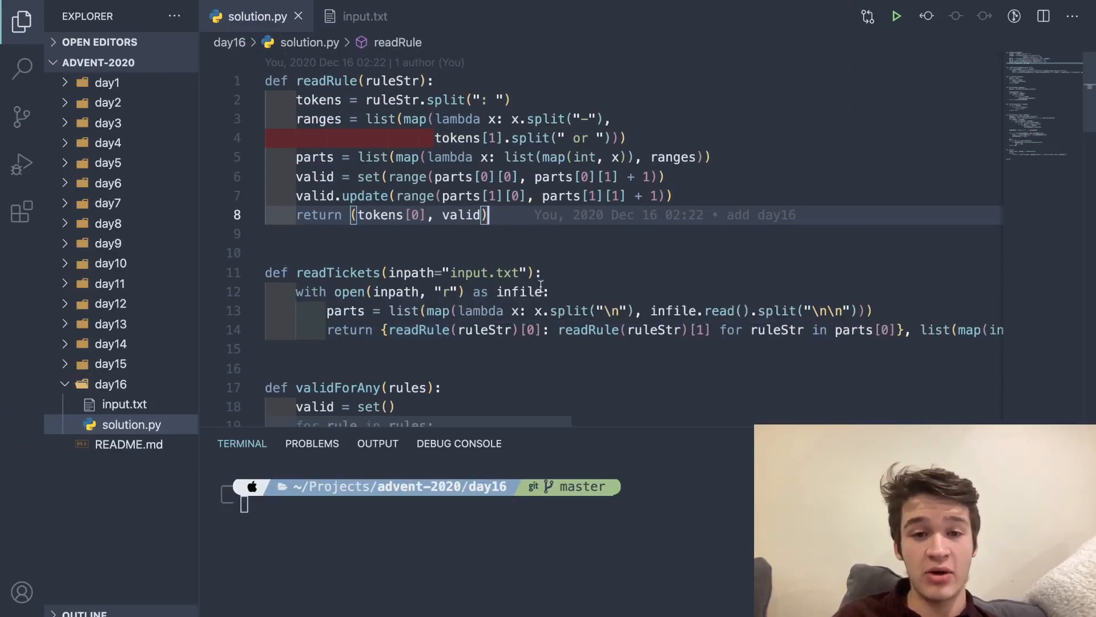
mouse_move(364, 16)
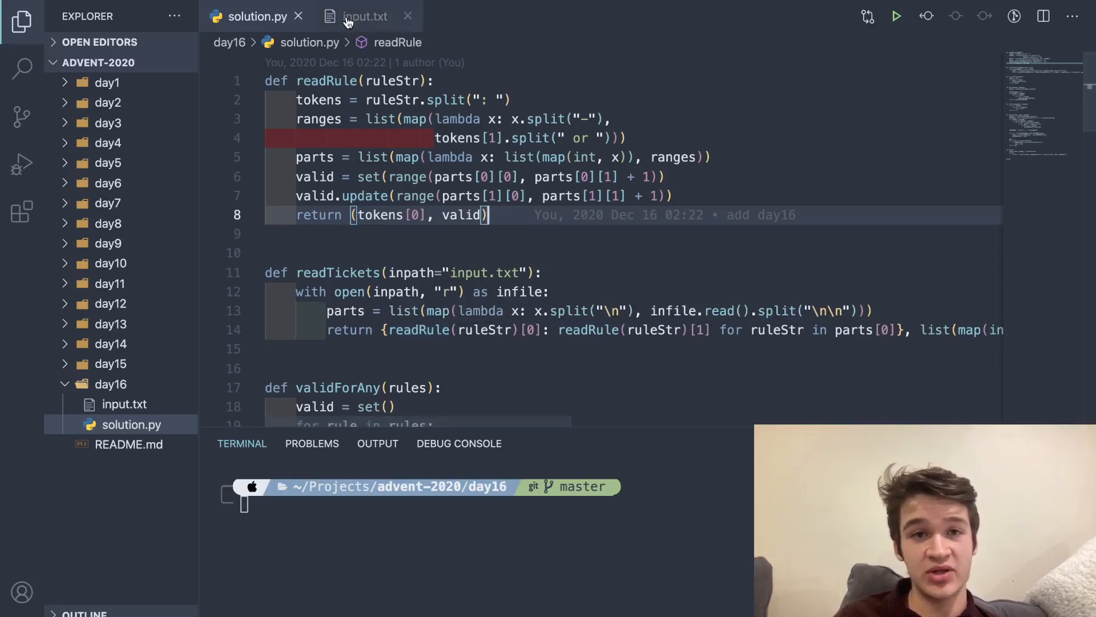
left_click(364, 16)
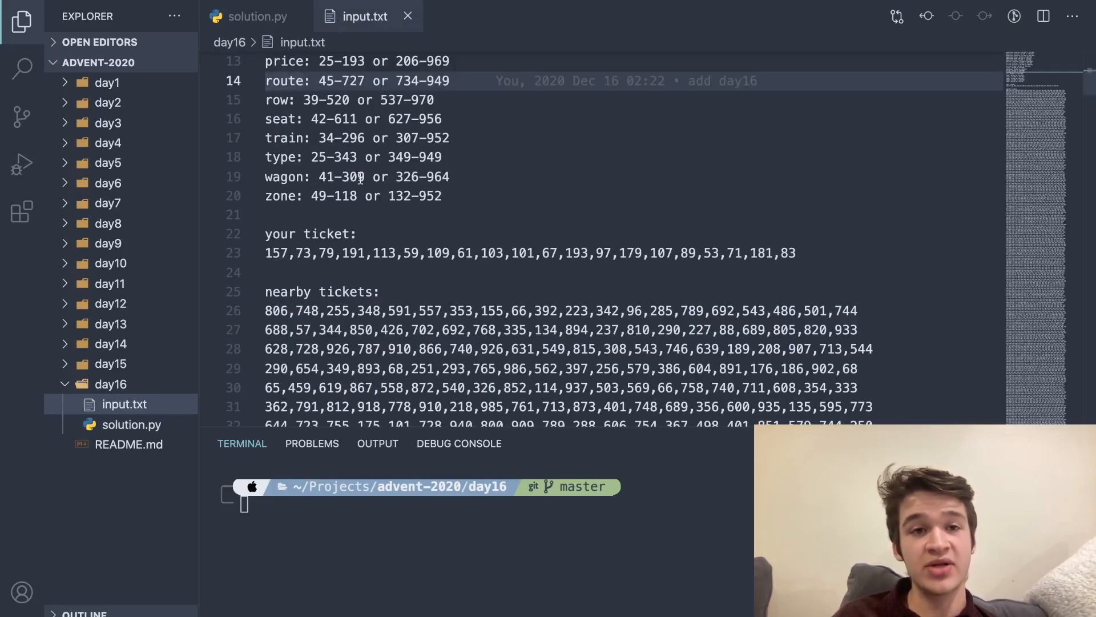
scroll("up", 3)
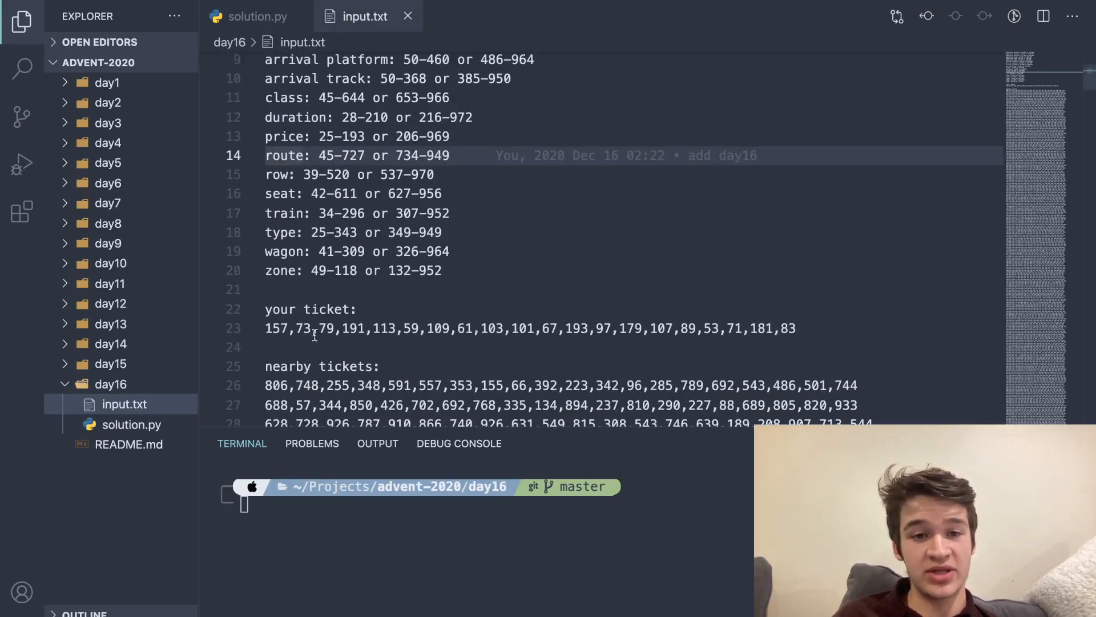
mouse_move(257, 16)
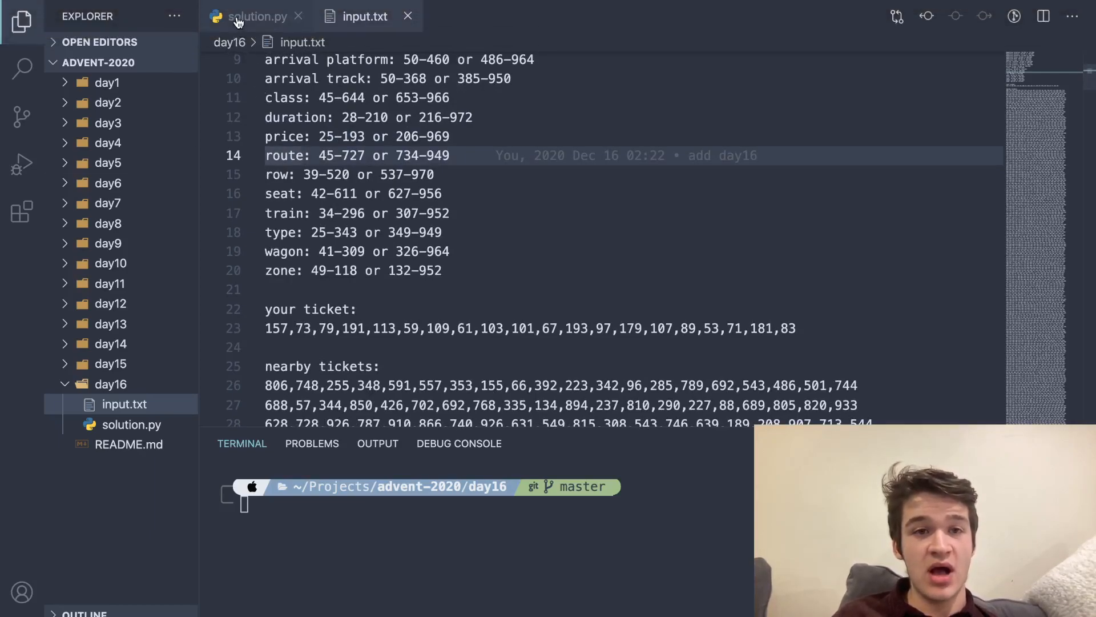
left_click(256, 16)
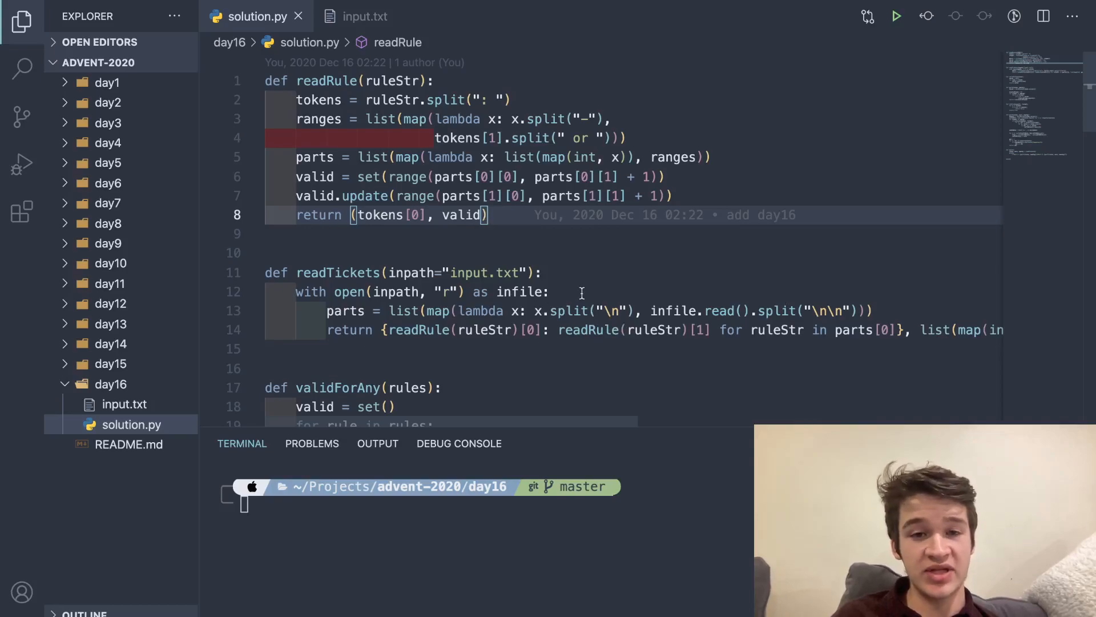
mouse_move(373, 331)
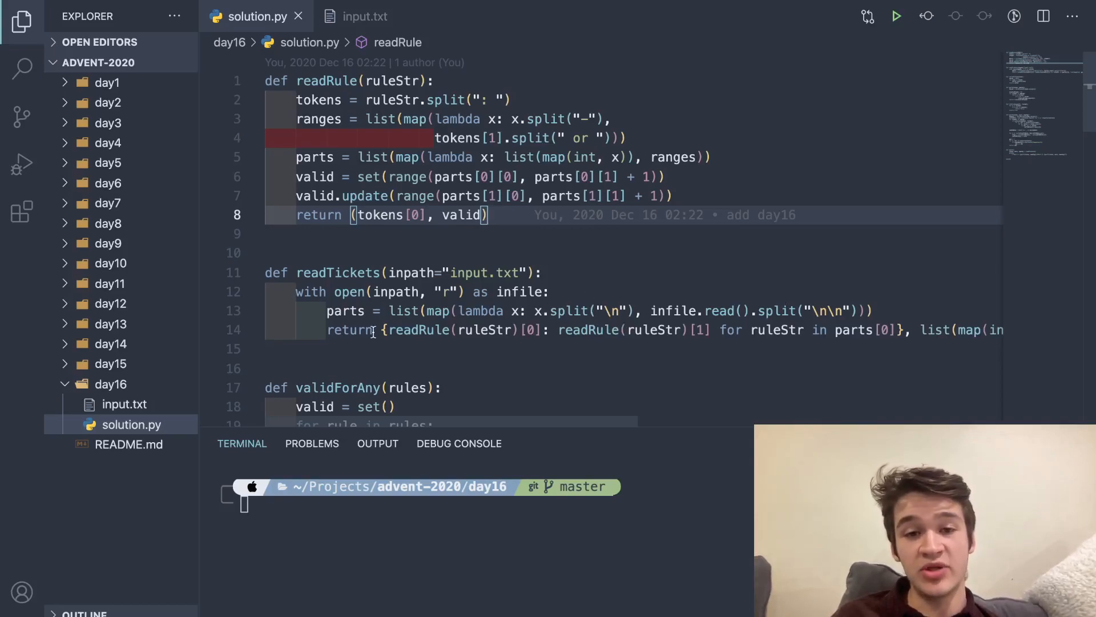
scroll("right", 3)
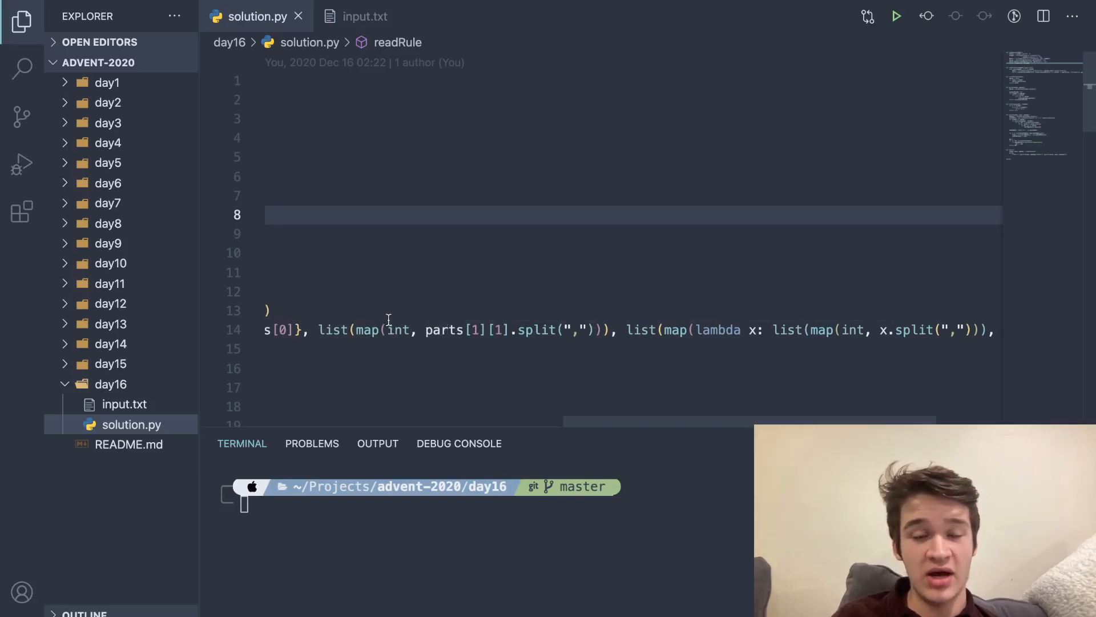
scroll("right", 3)
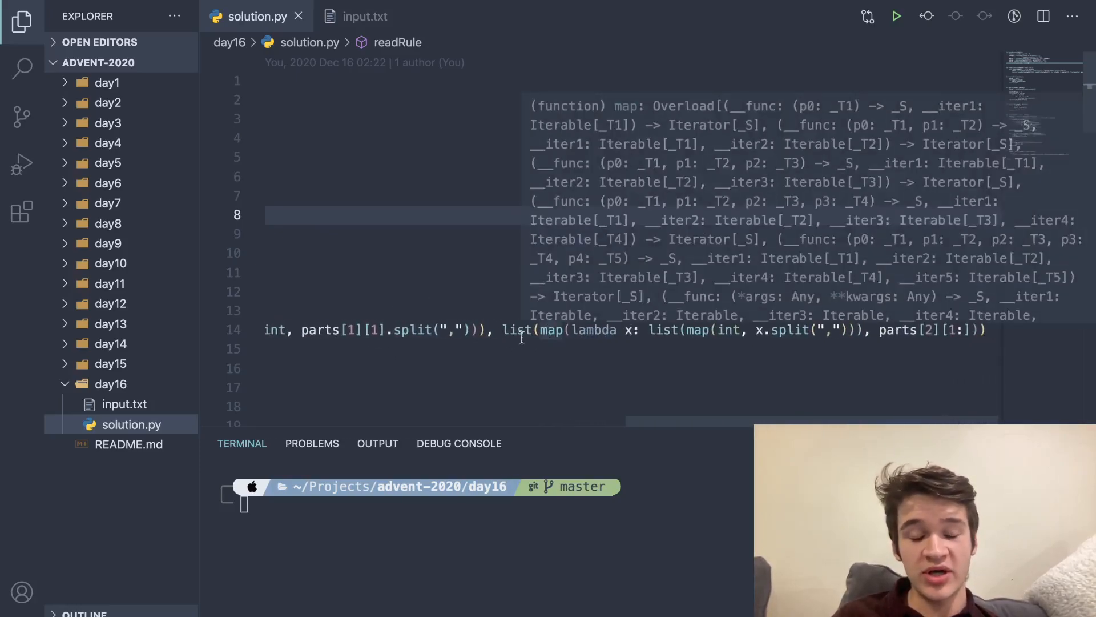
mouse_move(461, 174)
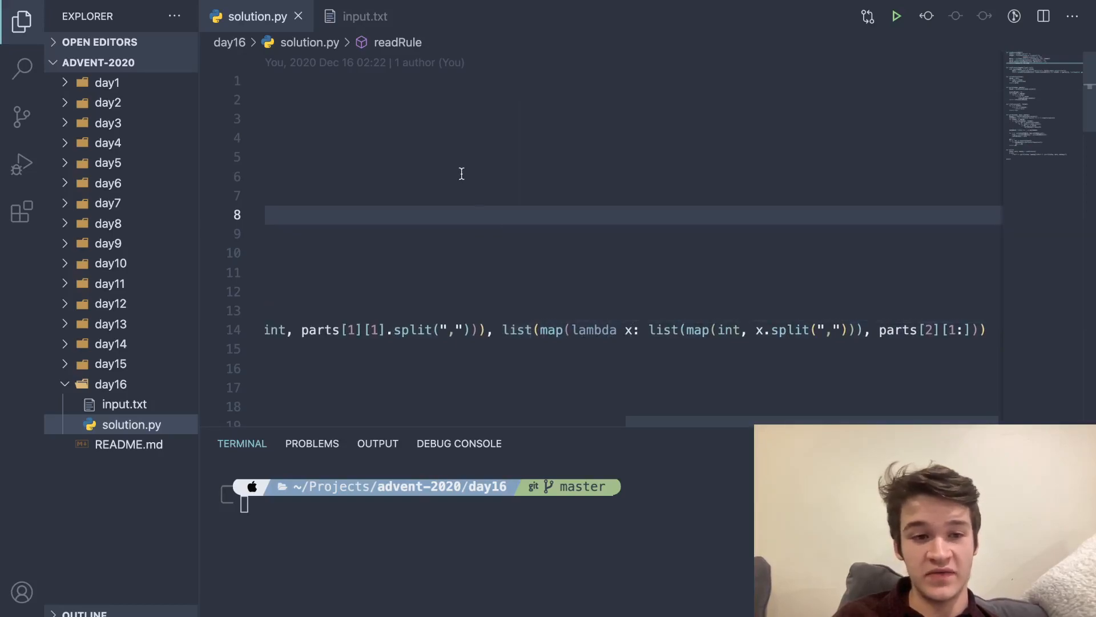
mouse_move(480, 213)
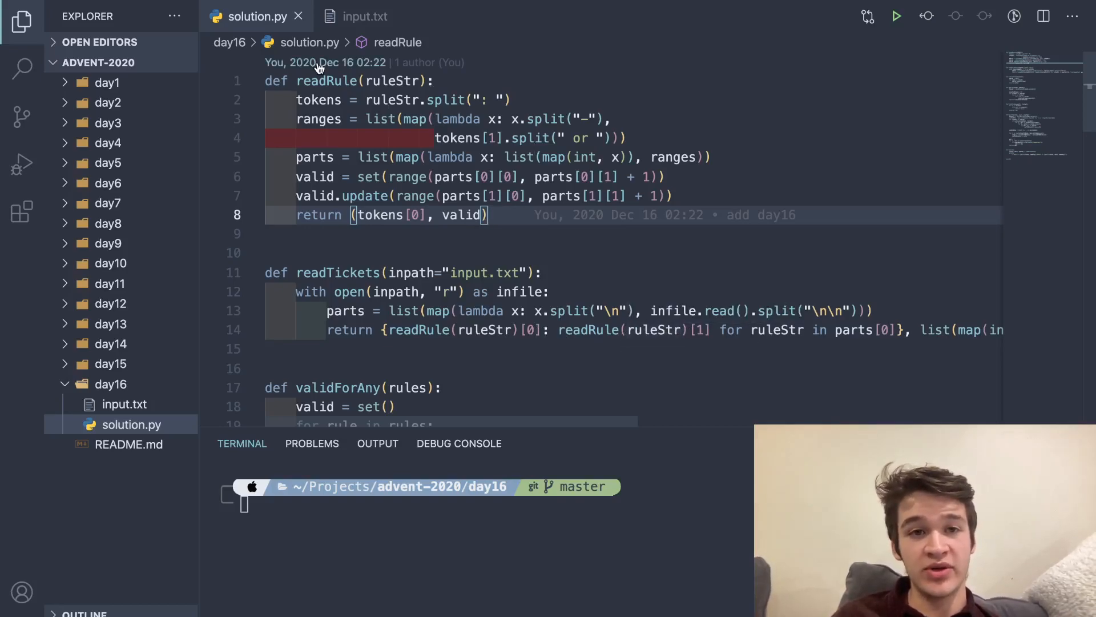
mouse_move(430, 115)
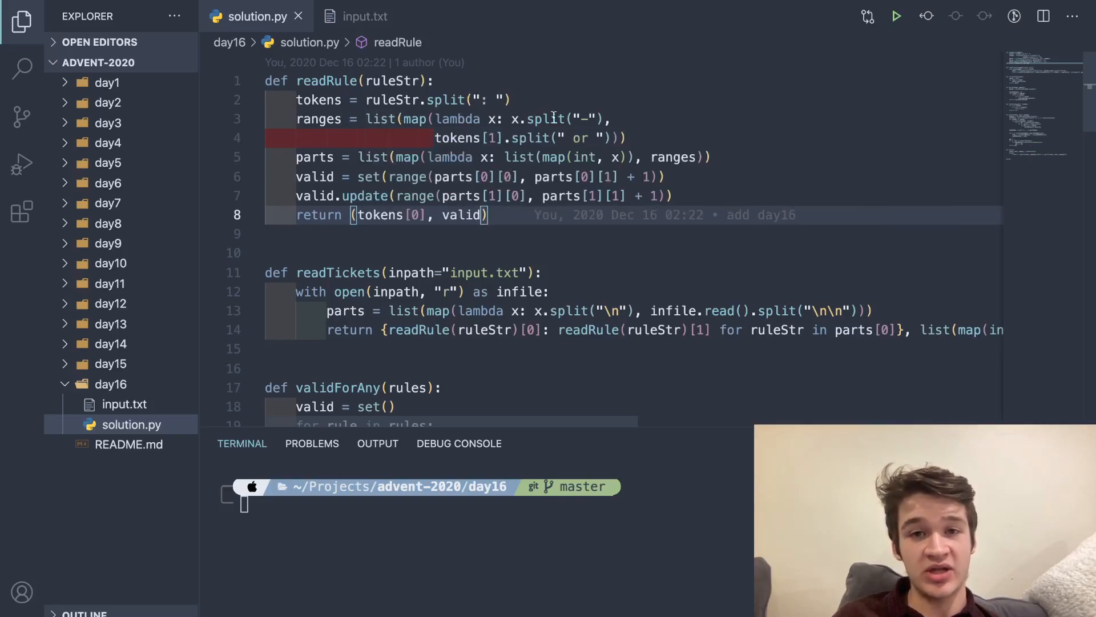
mouse_move(552, 118)
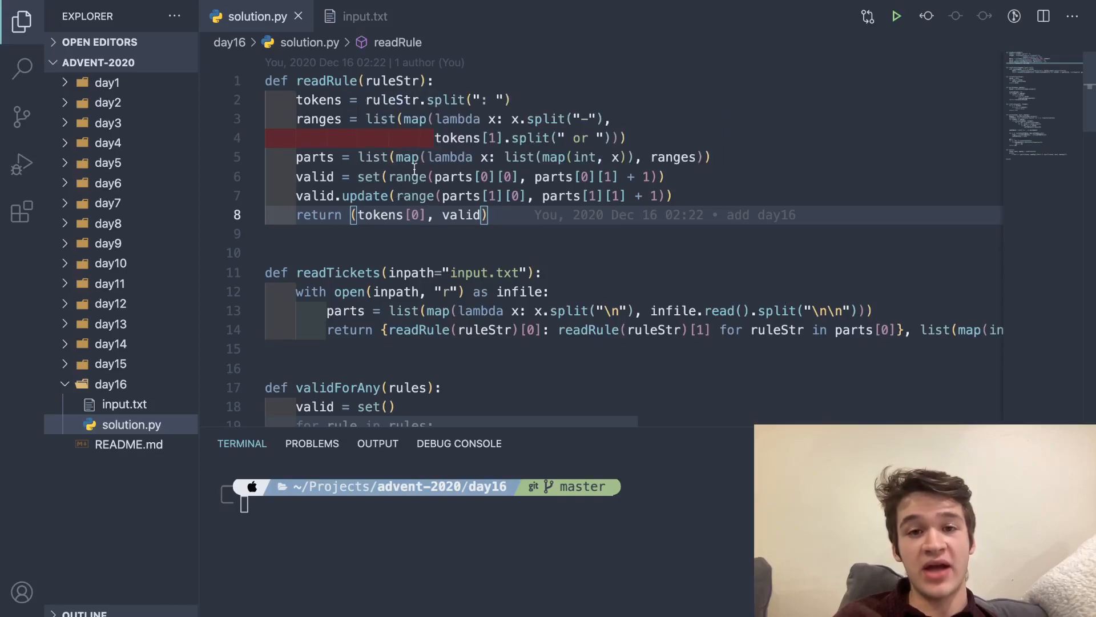
mouse_move(408, 176)
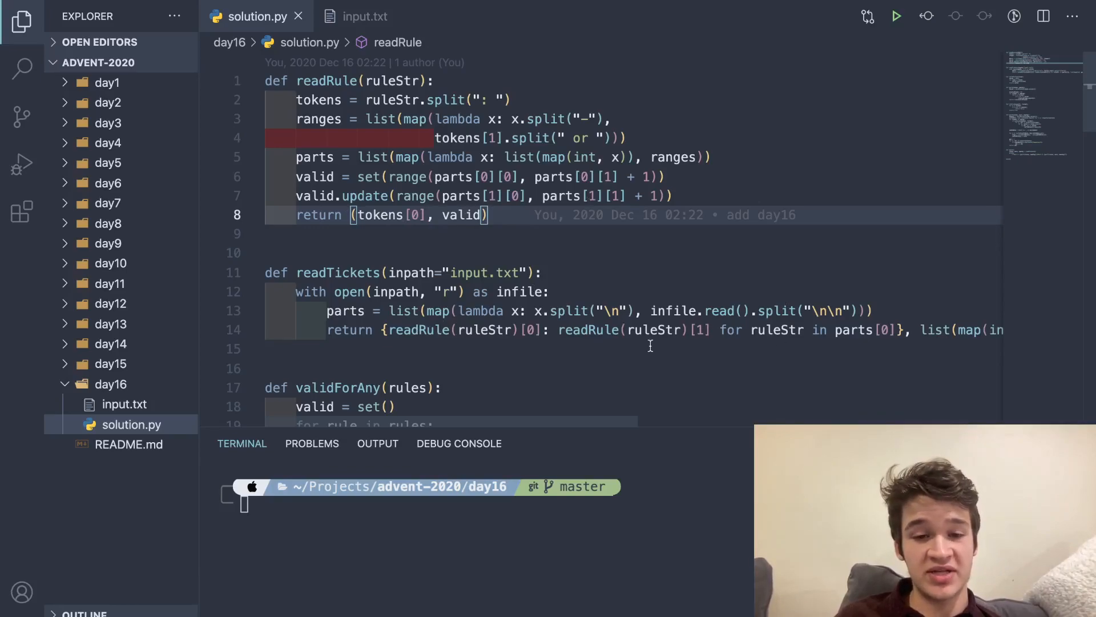
Scroll solution.py past readTickets to show validForAny and the full part1 function.
scroll("down", 3)
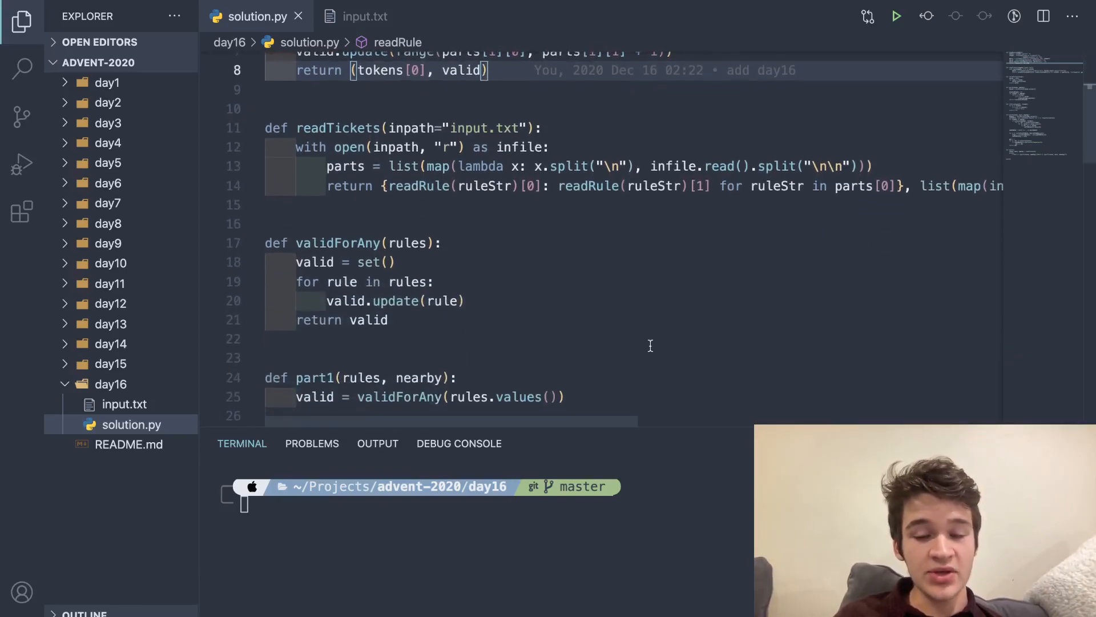
mouse_move(338, 243)
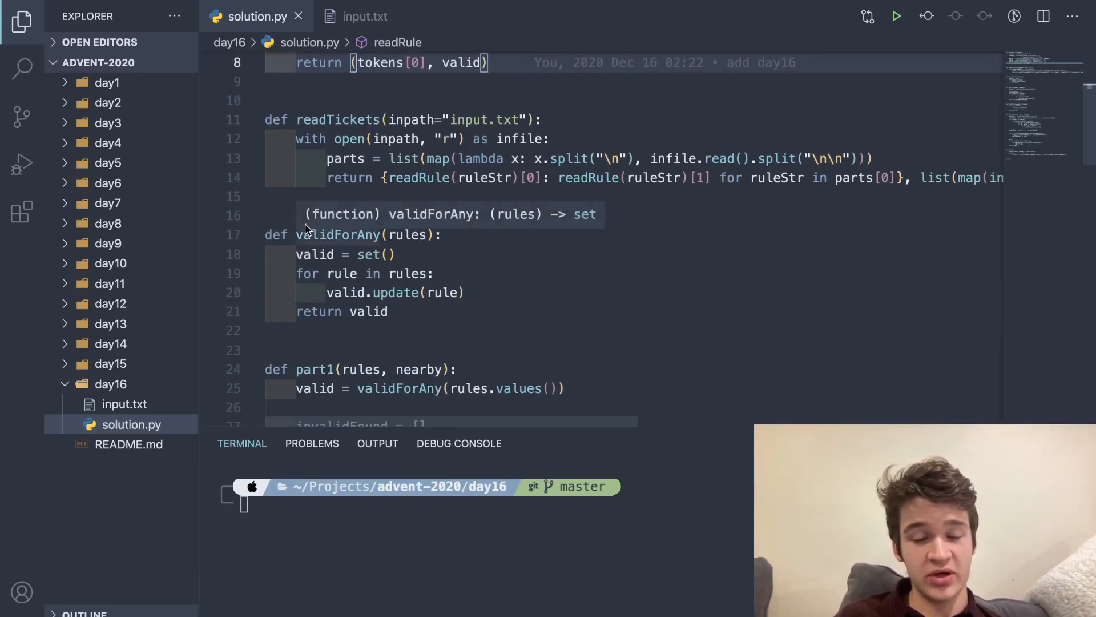
mouse_move(418, 249)
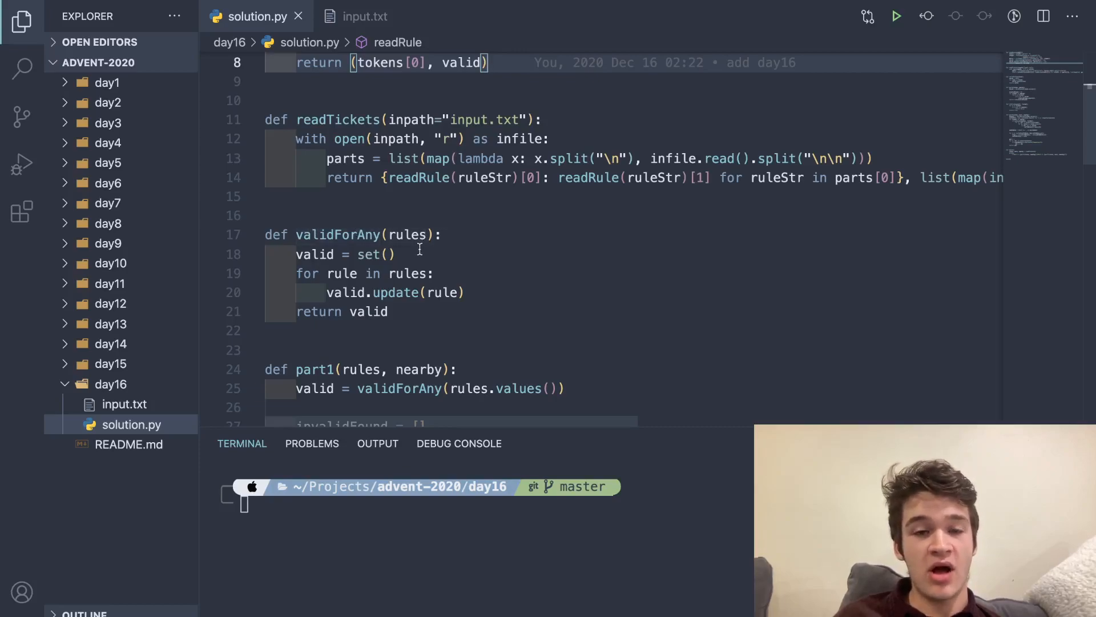
mouse_move(514, 305)
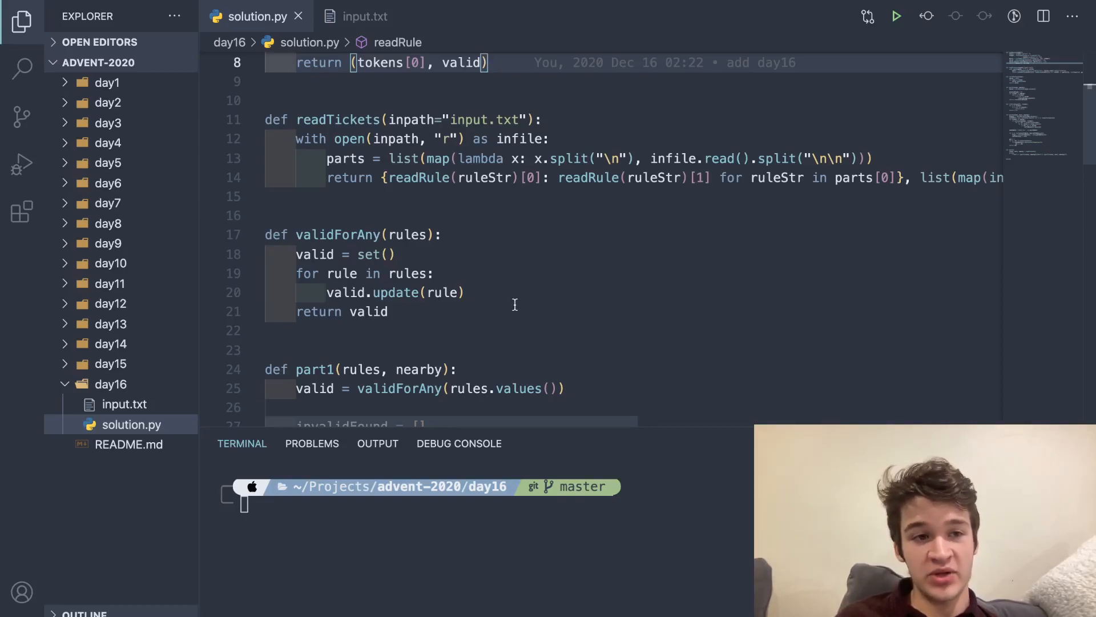
scroll("down", 3)
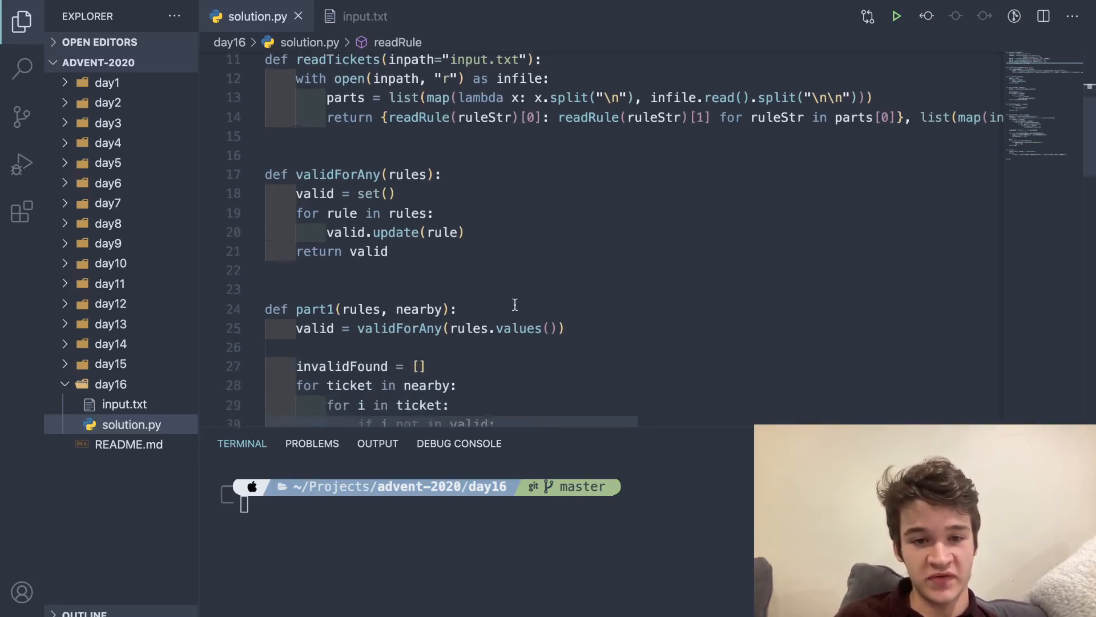
scroll("down", 3)
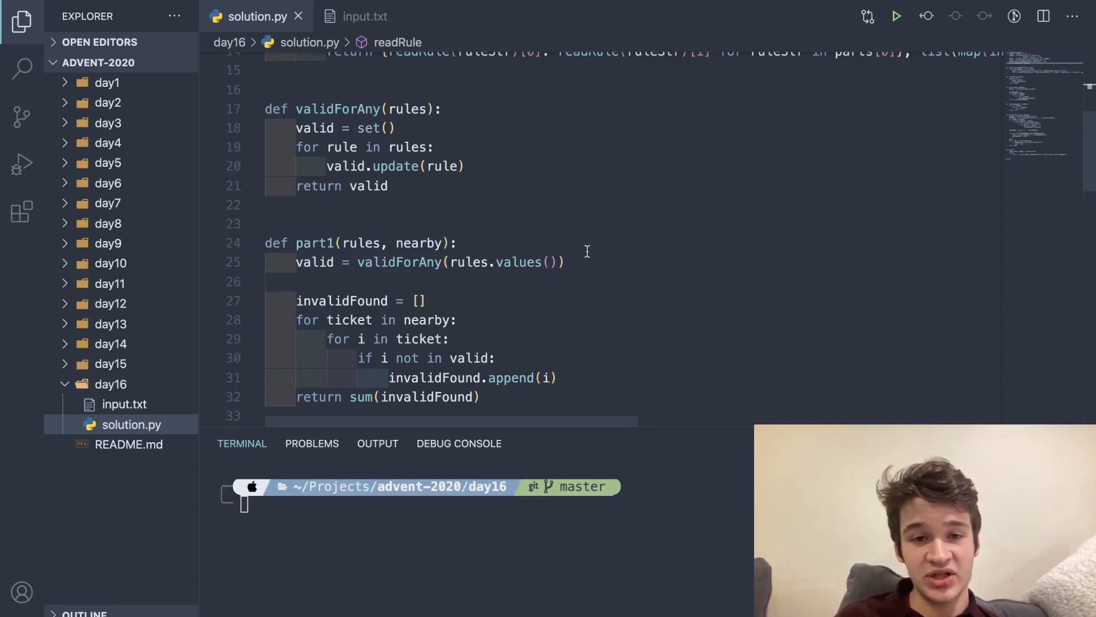
scroll("down", 3)
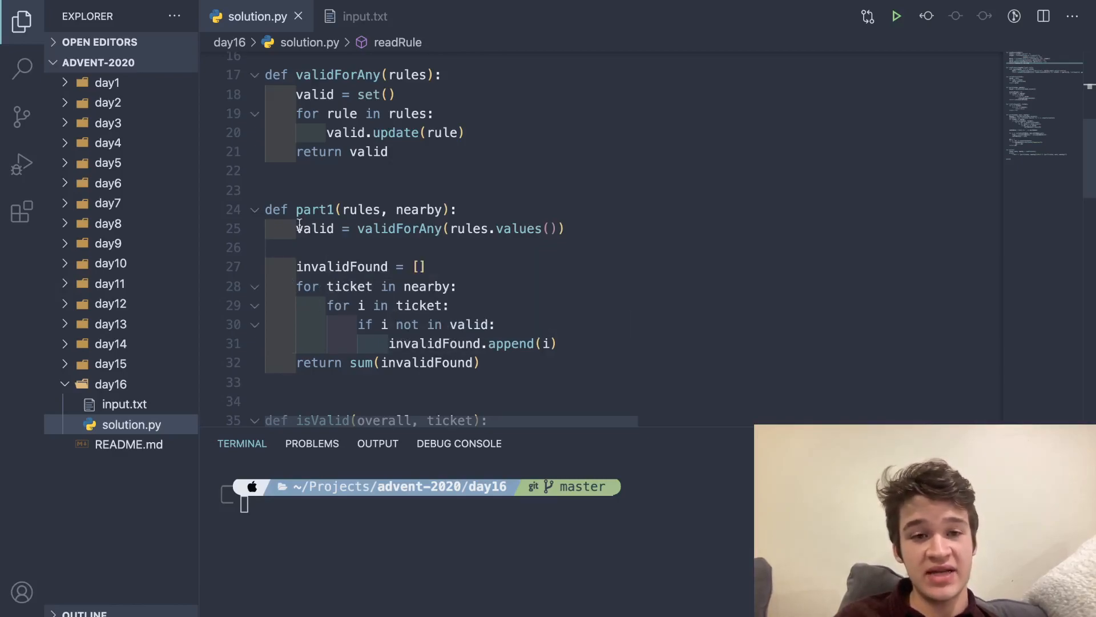
mouse_move(399, 228)
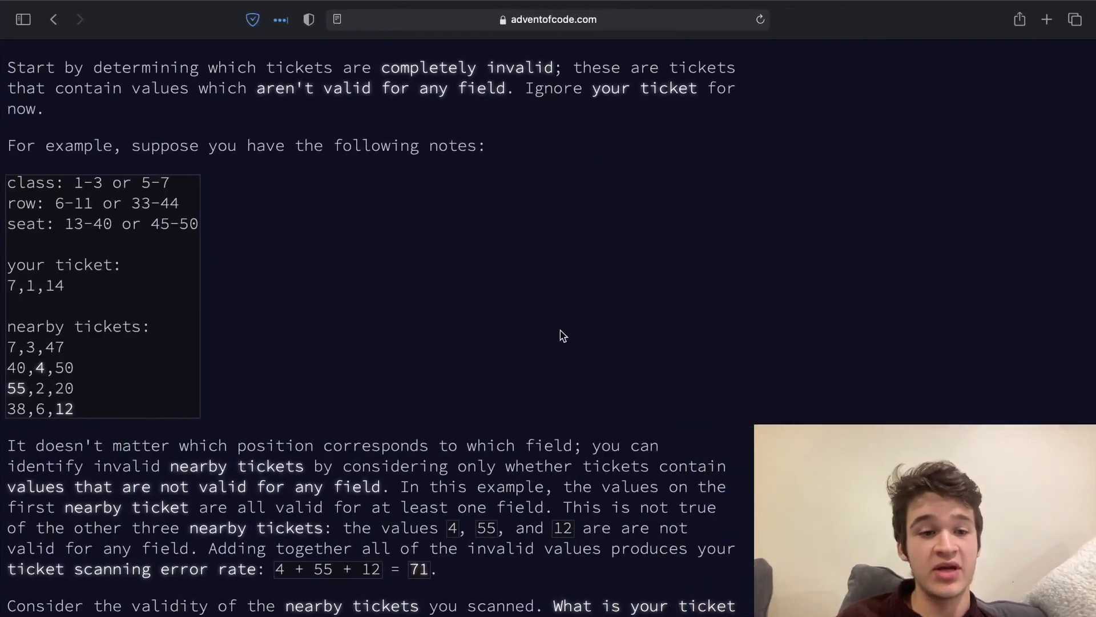
Scroll the puzzle page to the end of Part Two, multiplying the six departure fields.
scroll("down", 3)
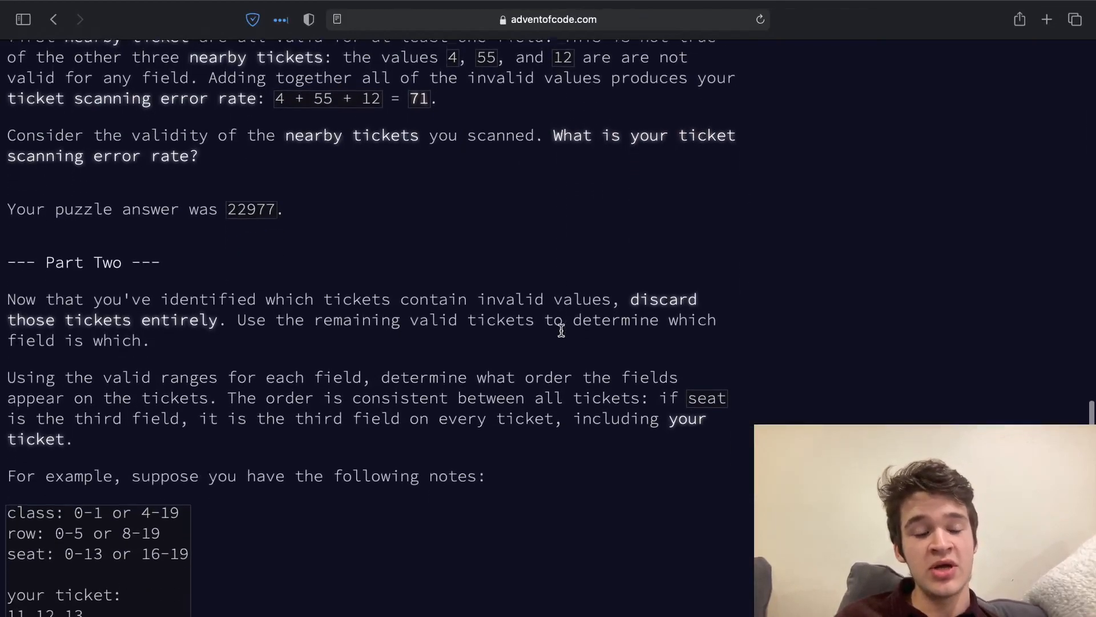
scroll("down", 3)
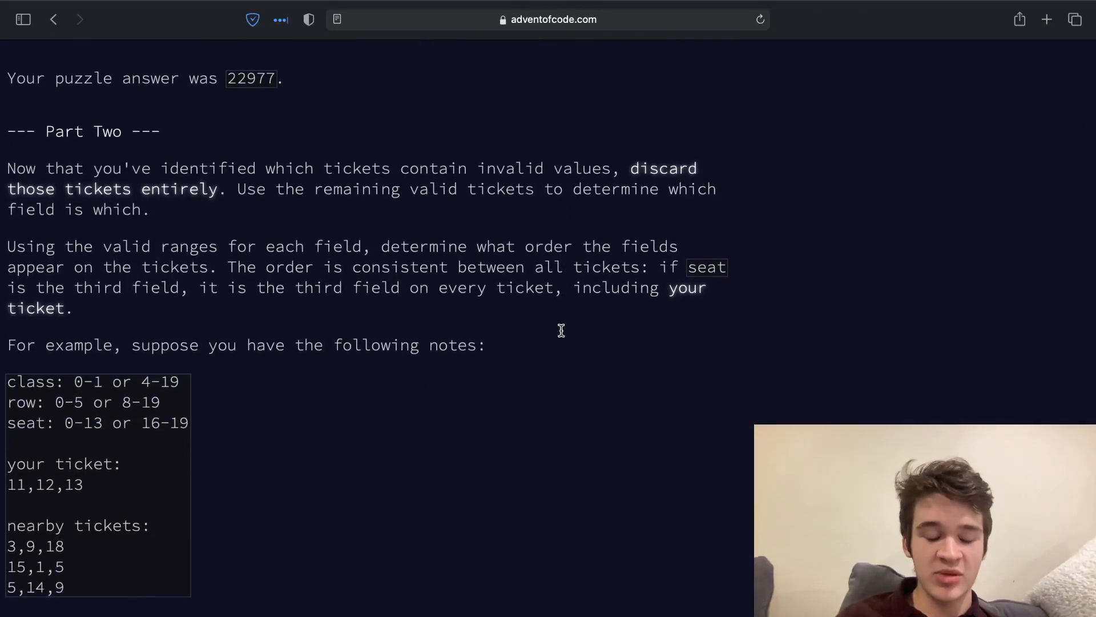
mouse_move(563, 335)
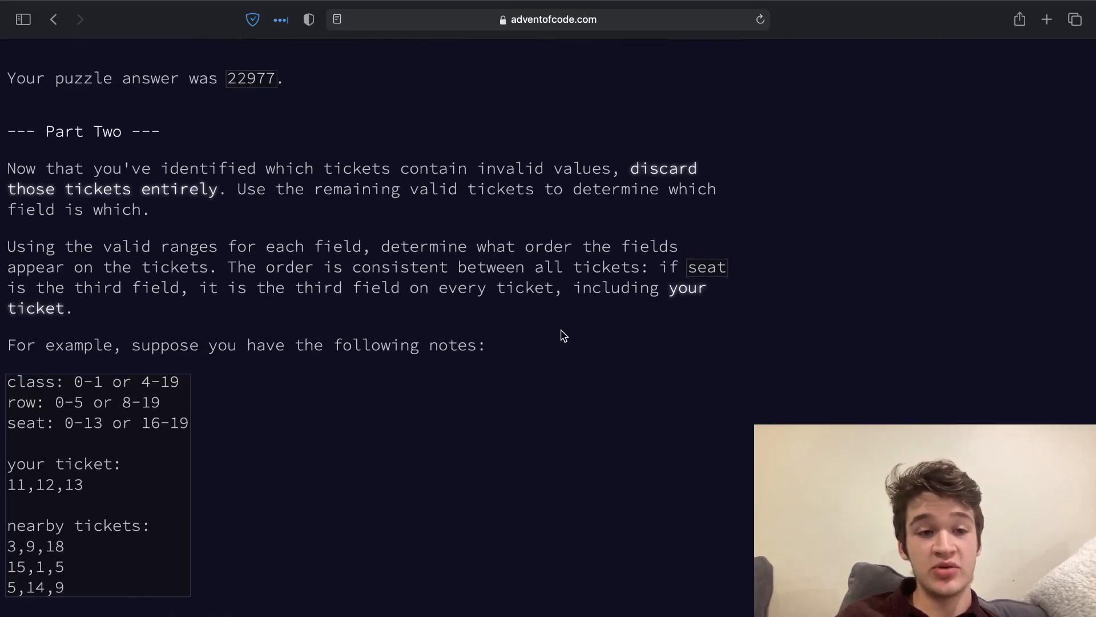
scroll("down", 3)
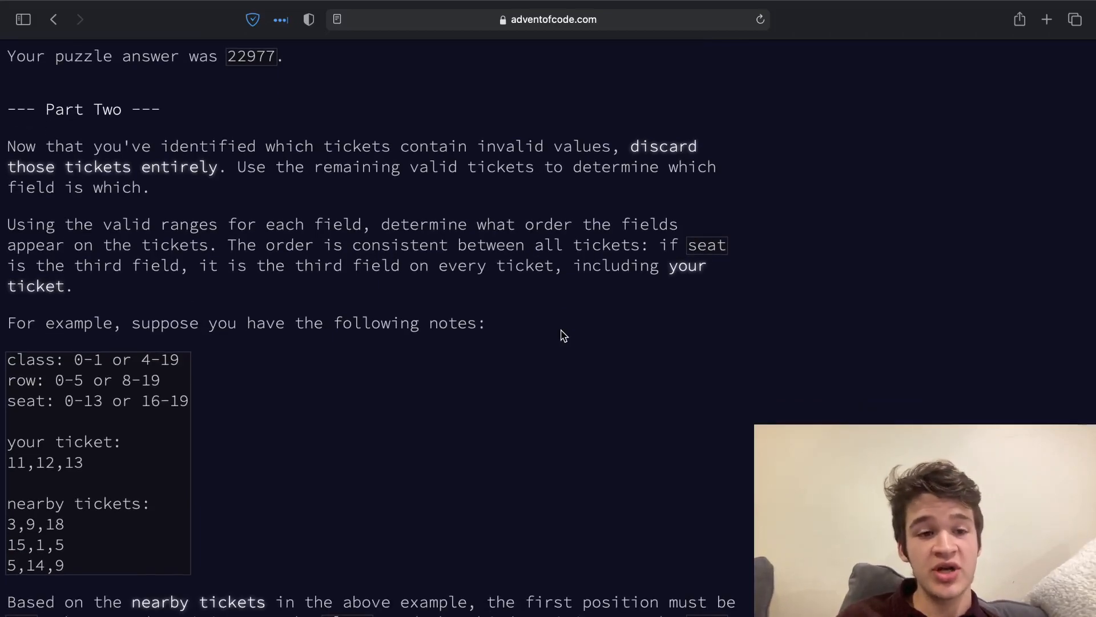
scroll("down", 3)
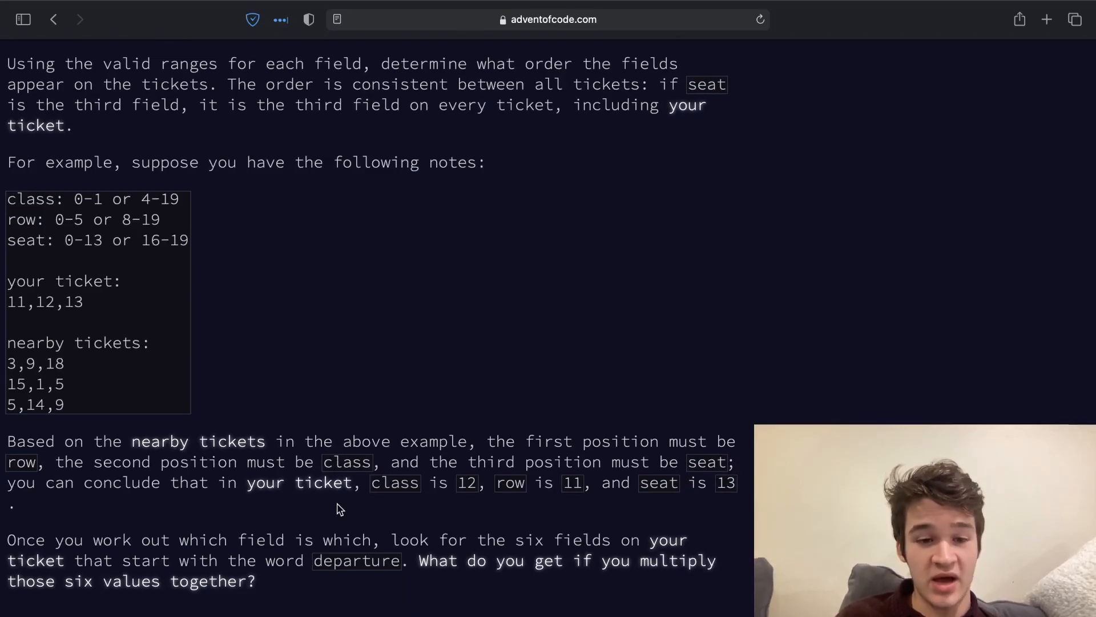
mouse_move(421, 552)
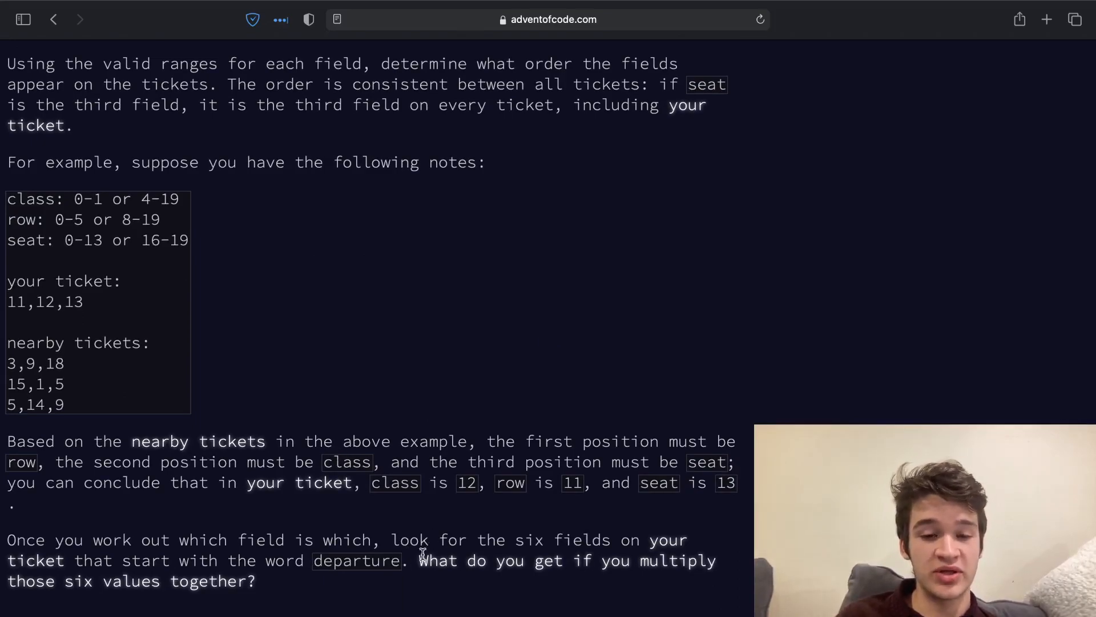
mouse_move(294, 579)
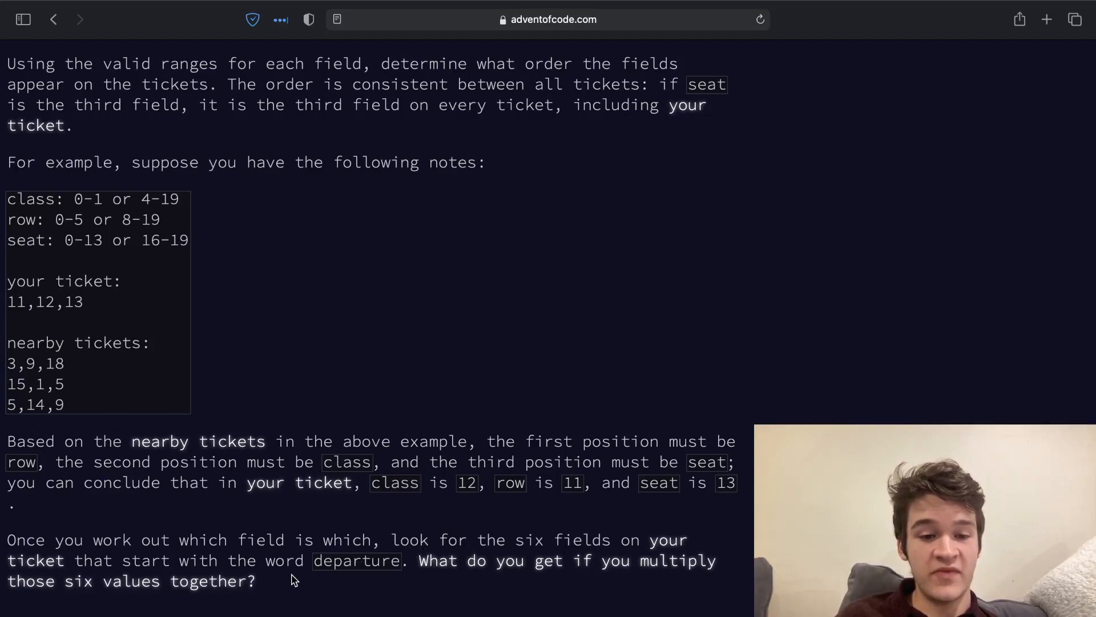
mouse_move(369, 539)
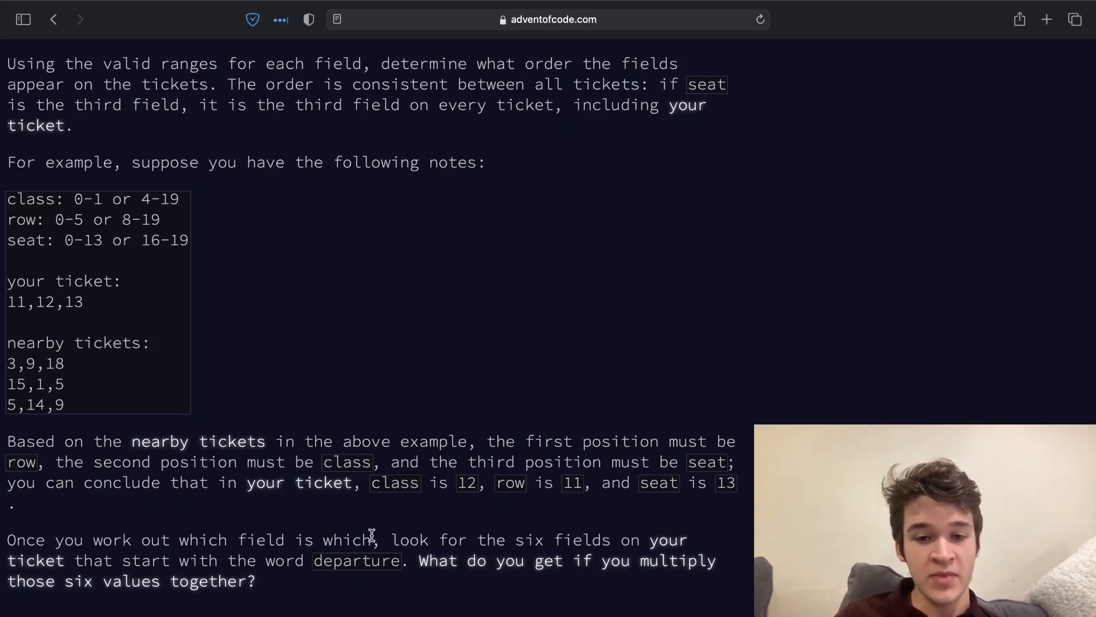
mouse_move(495, 337)
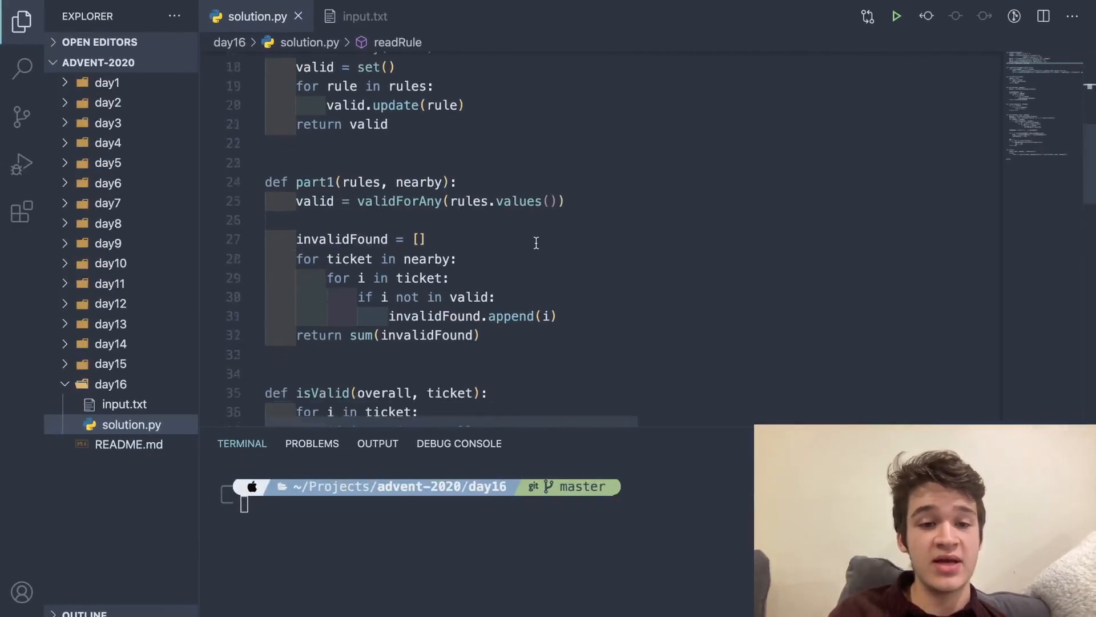
Scroll solution.py down to the isValid and part2 definitions.
scroll("down", 3)
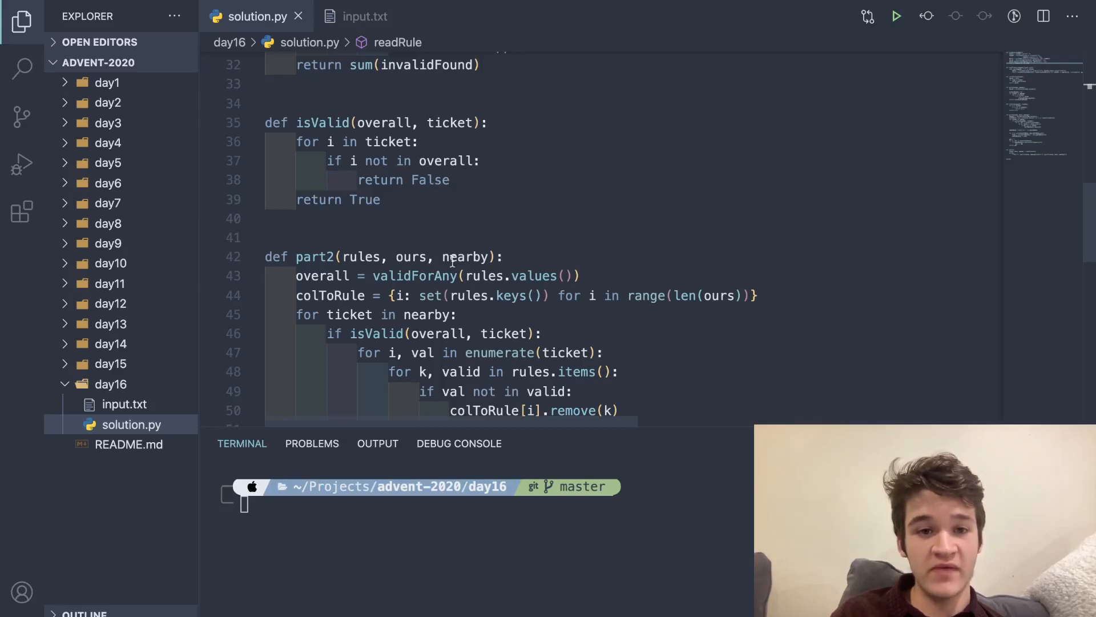
scroll("down", 3)
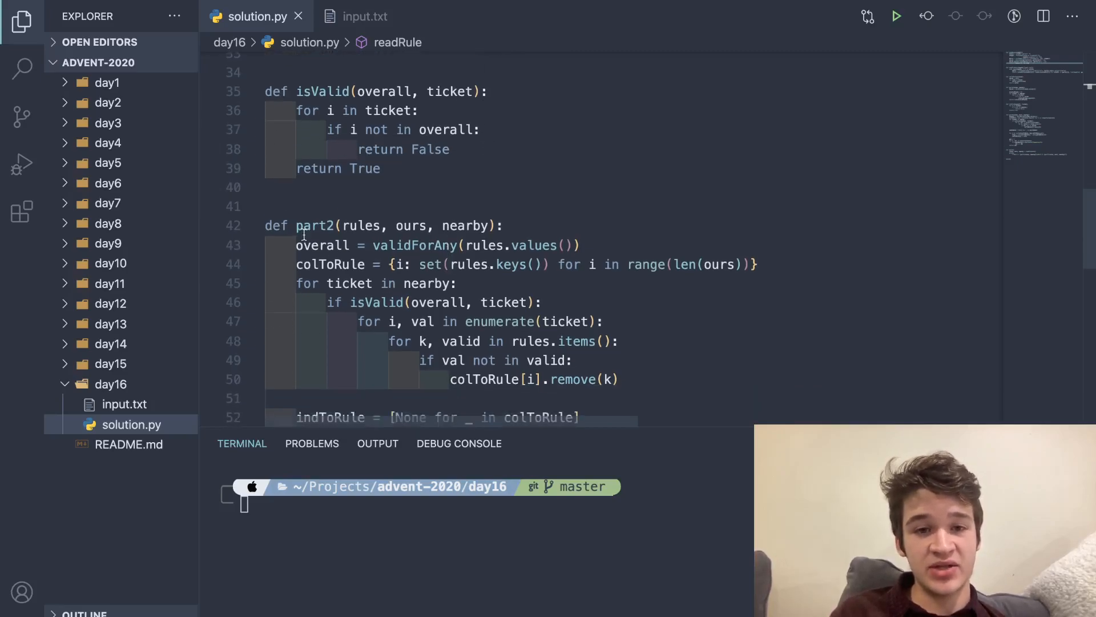
scroll("down", 3)
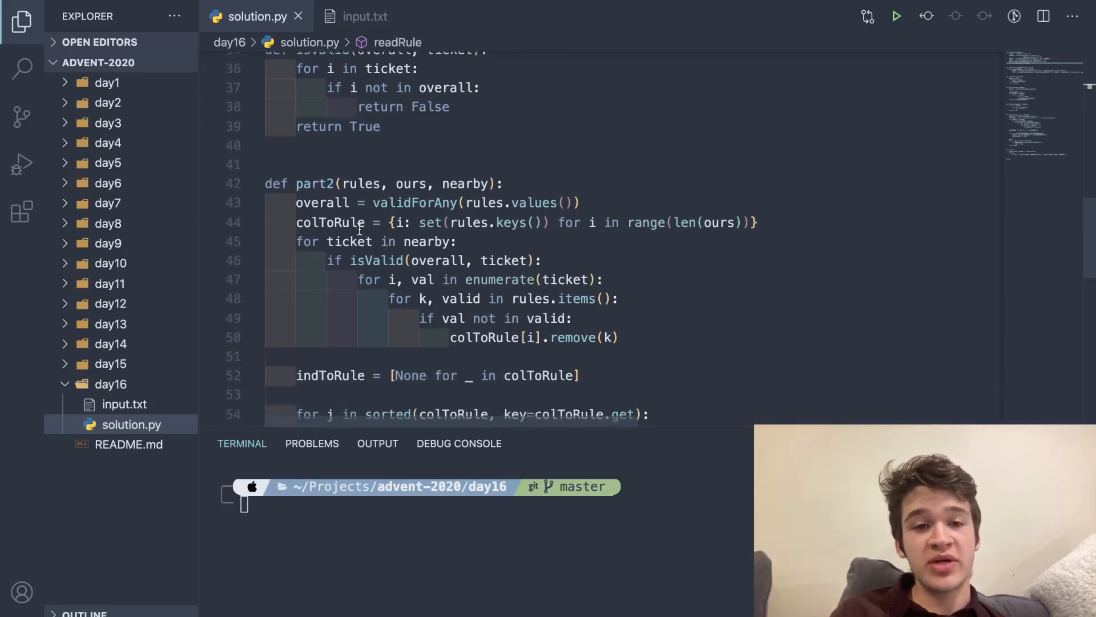
mouse_move(332, 231)
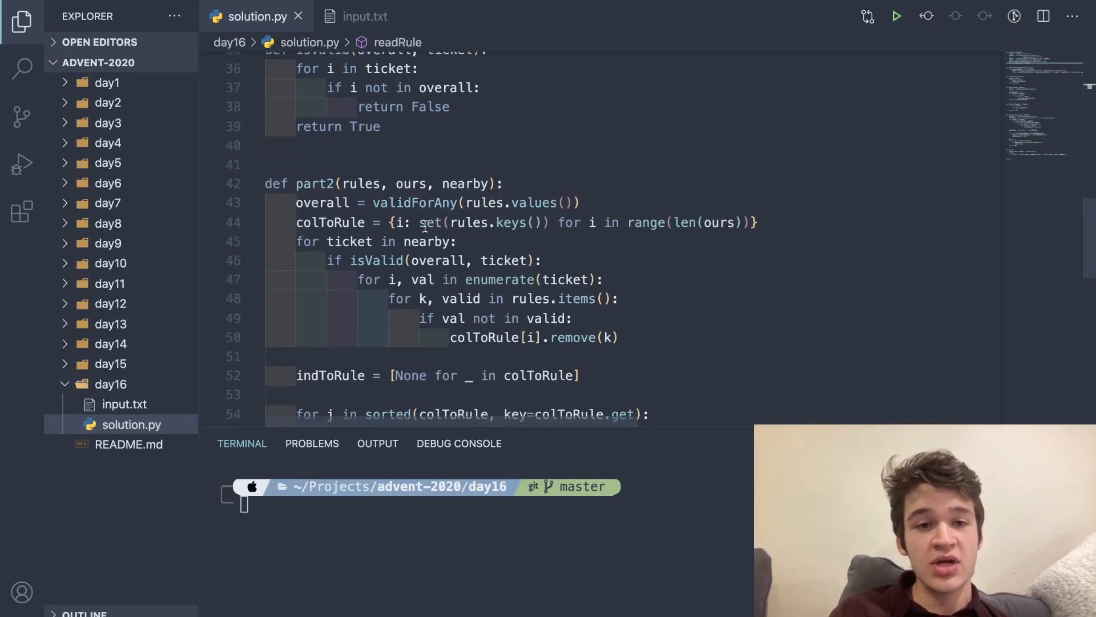
mouse_move(329, 222)
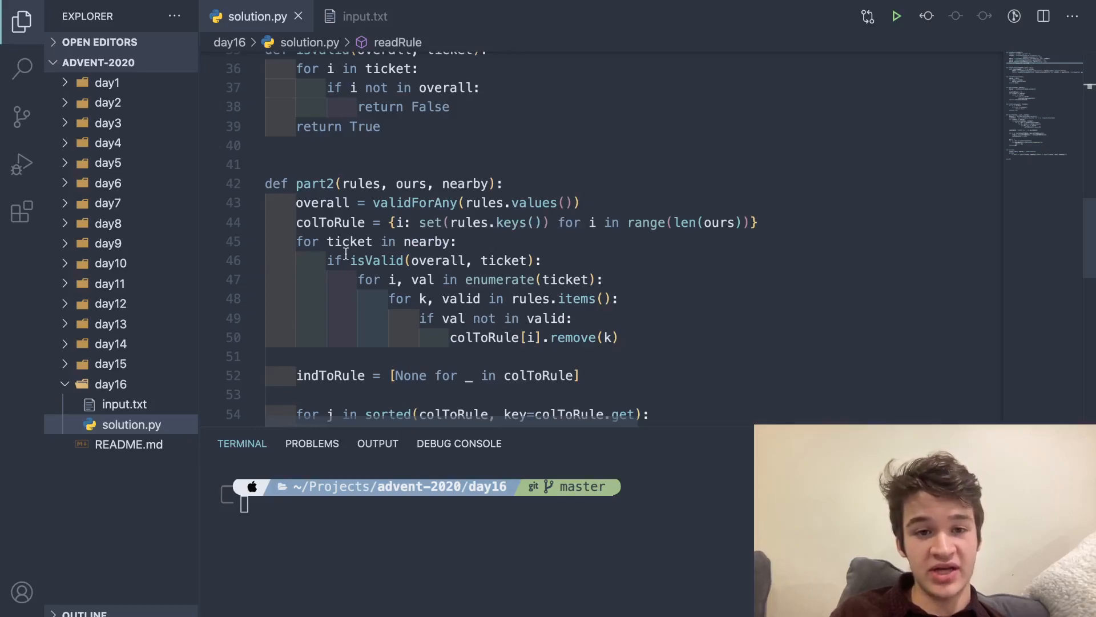
scroll("down", 3)
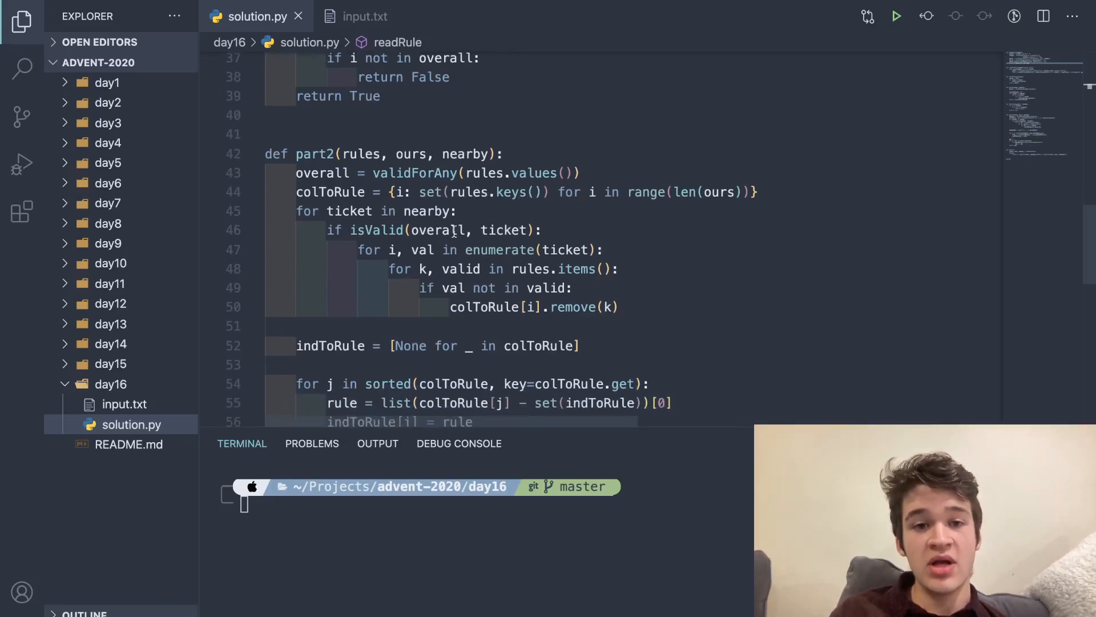
scroll("up", 3)
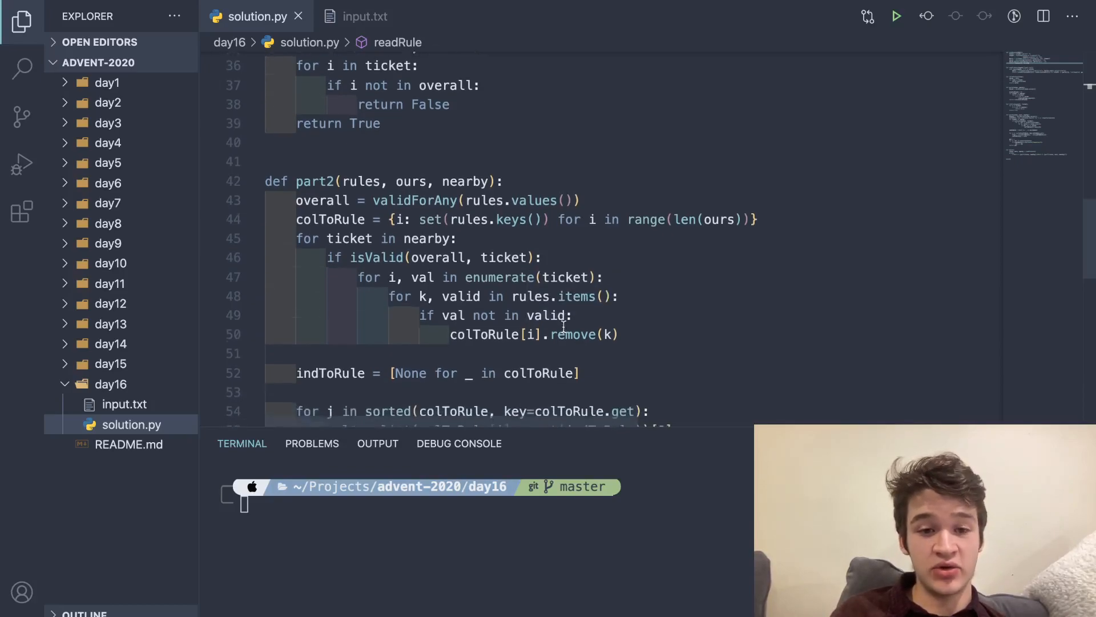
scroll("down", 3)
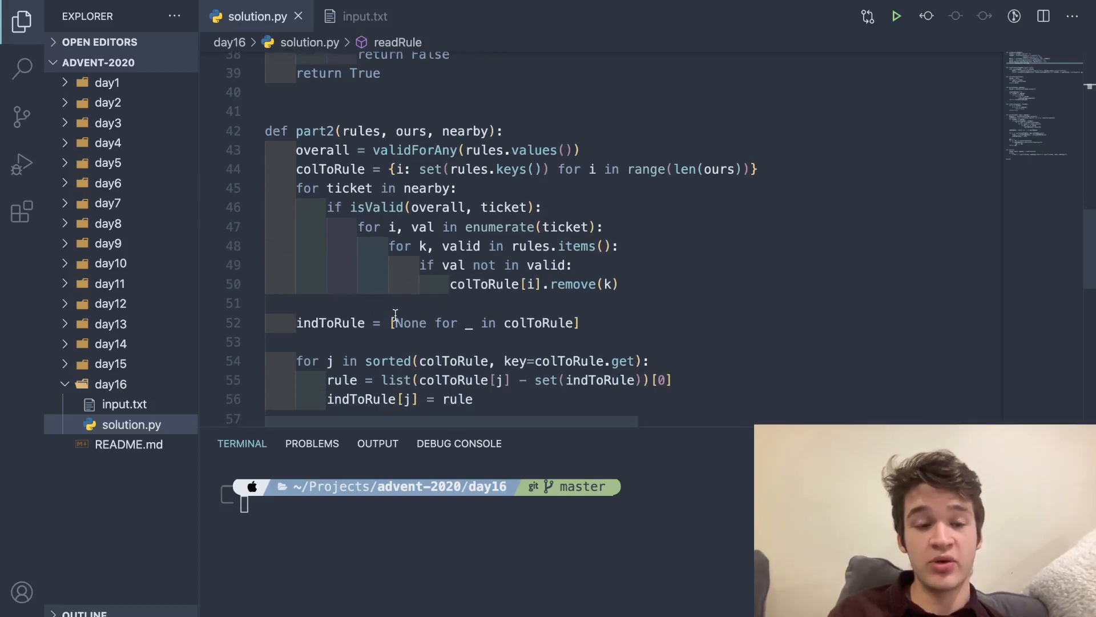
scroll("down", 3)
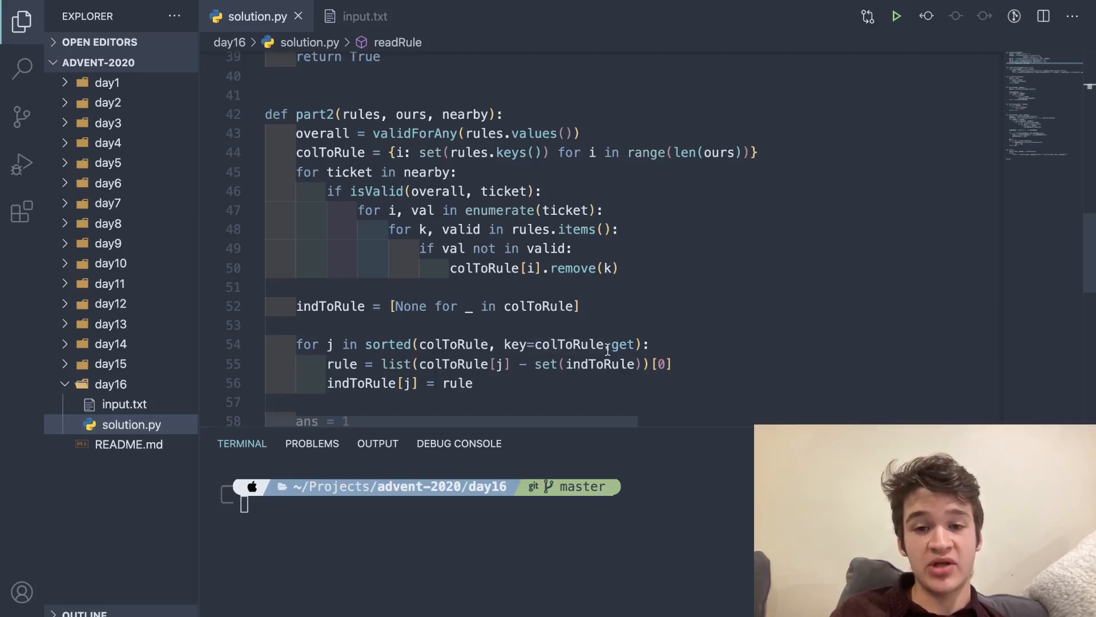
mouse_move(621, 344)
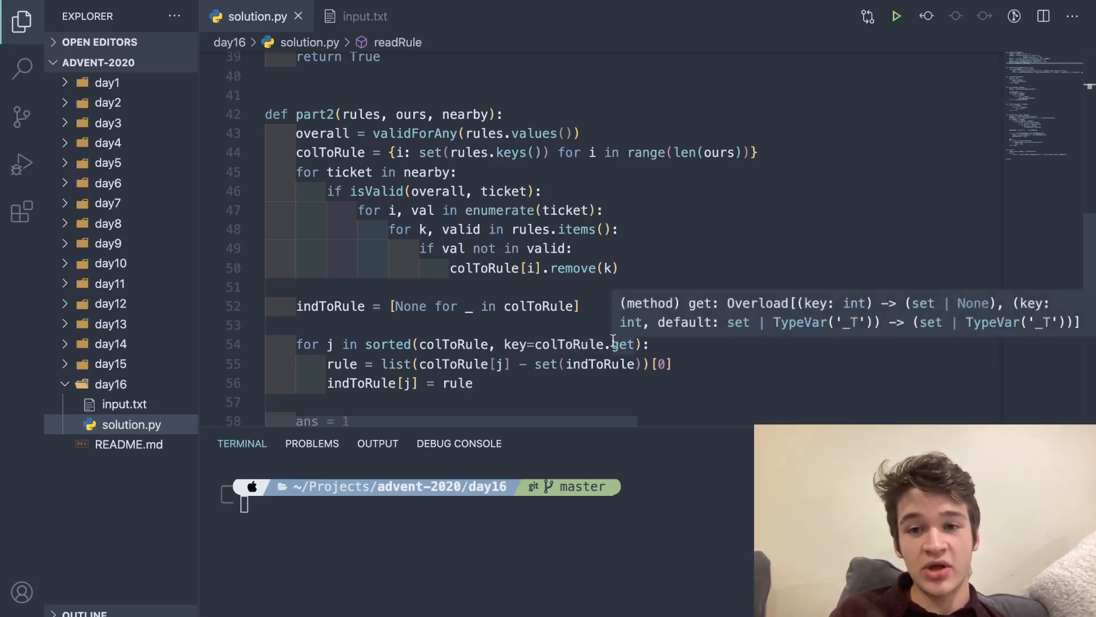
mouse_move(598, 344)
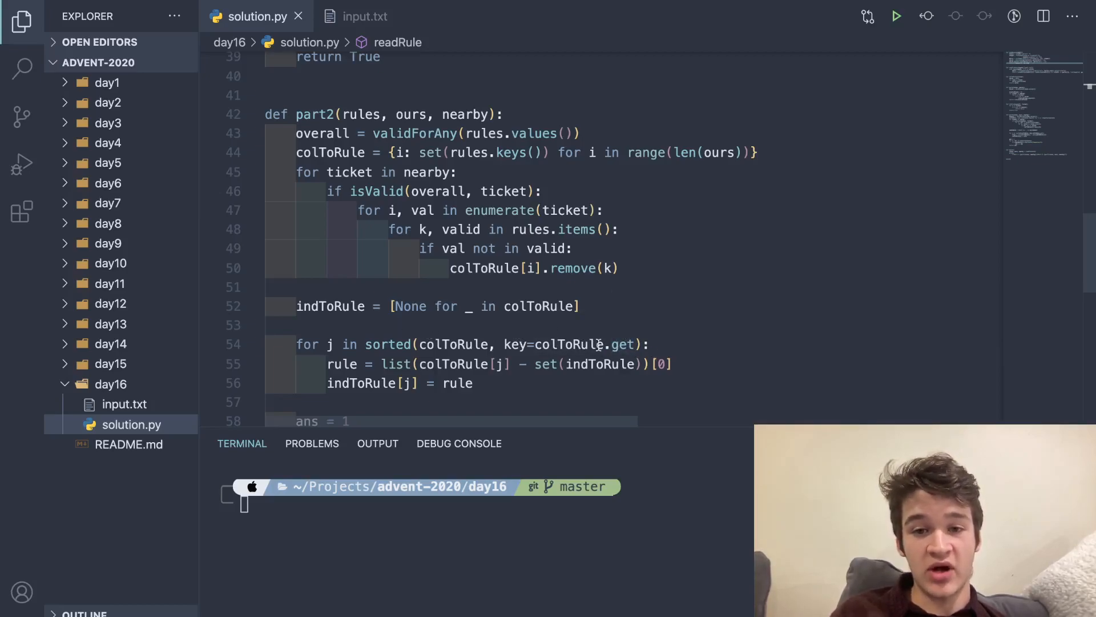
mouse_move(653, 261)
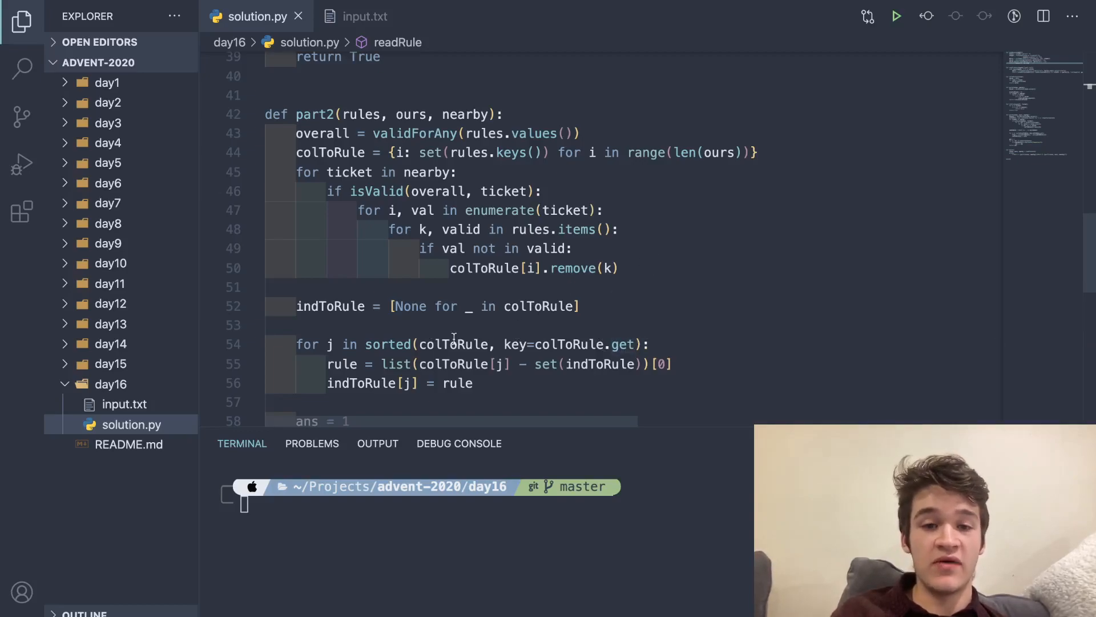
mouse_move(453, 344)
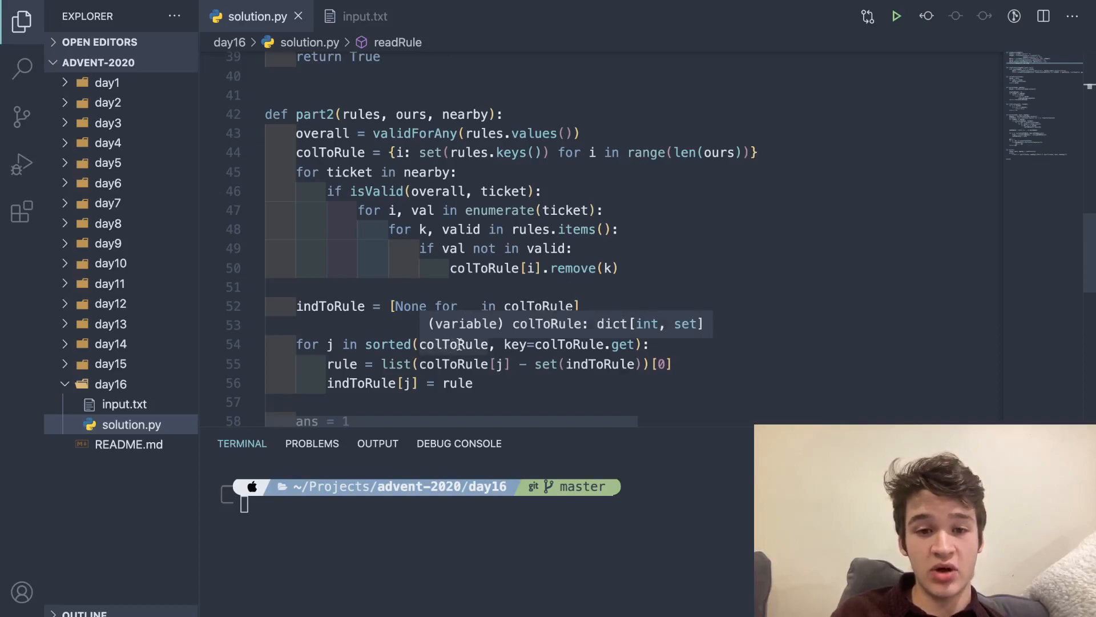
mouse_move(618, 285)
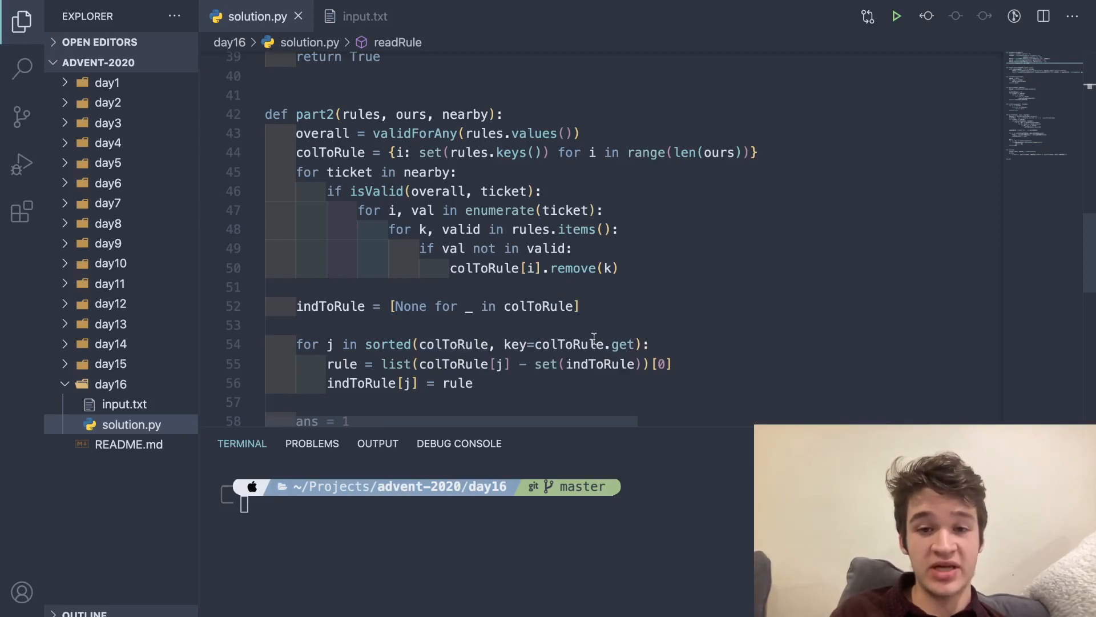
mouse_move(619, 343)
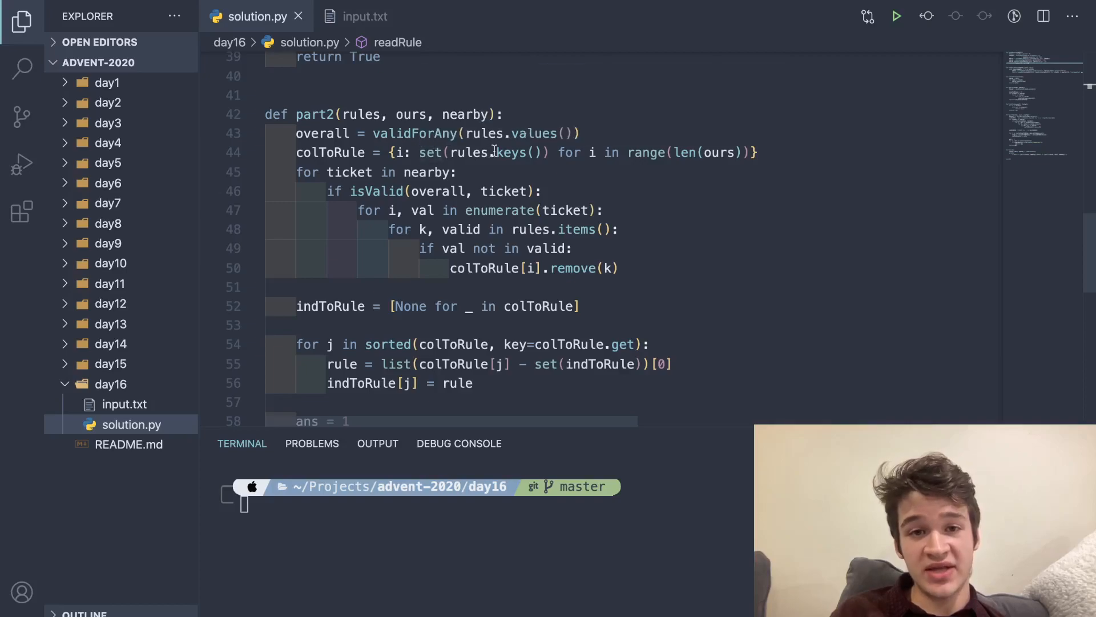
mouse_move(638, 343)
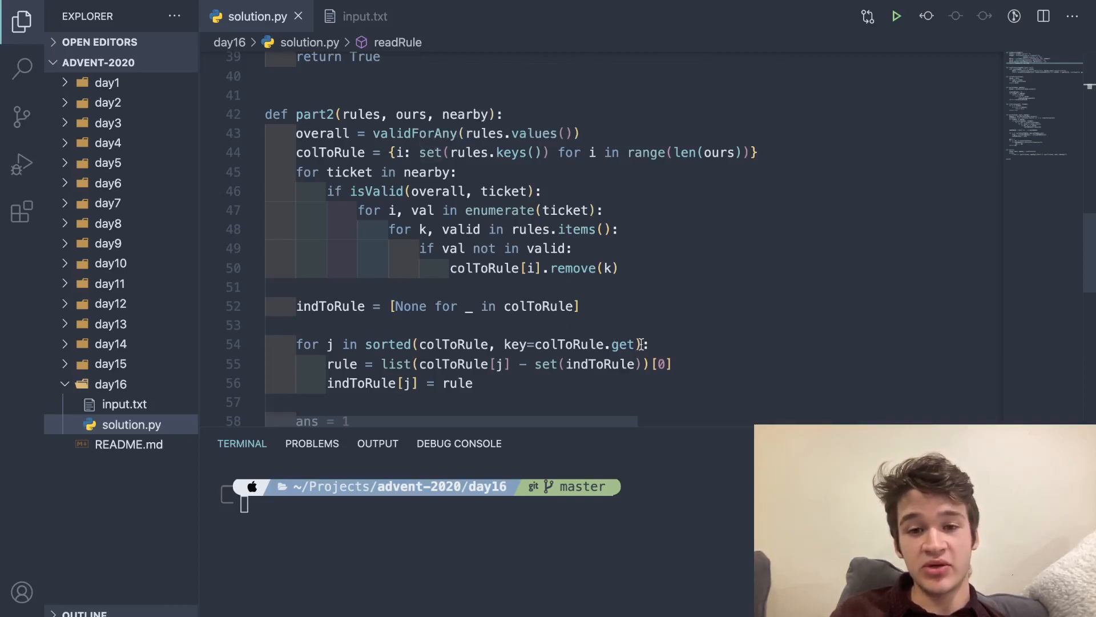
mouse_move(430, 152)
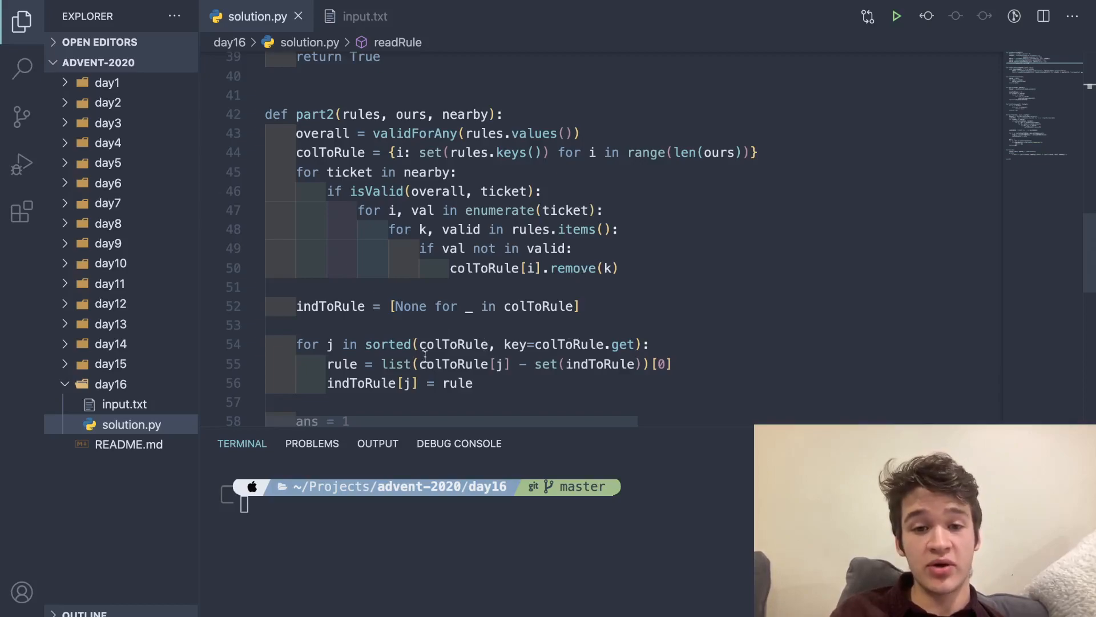
mouse_move(389, 343)
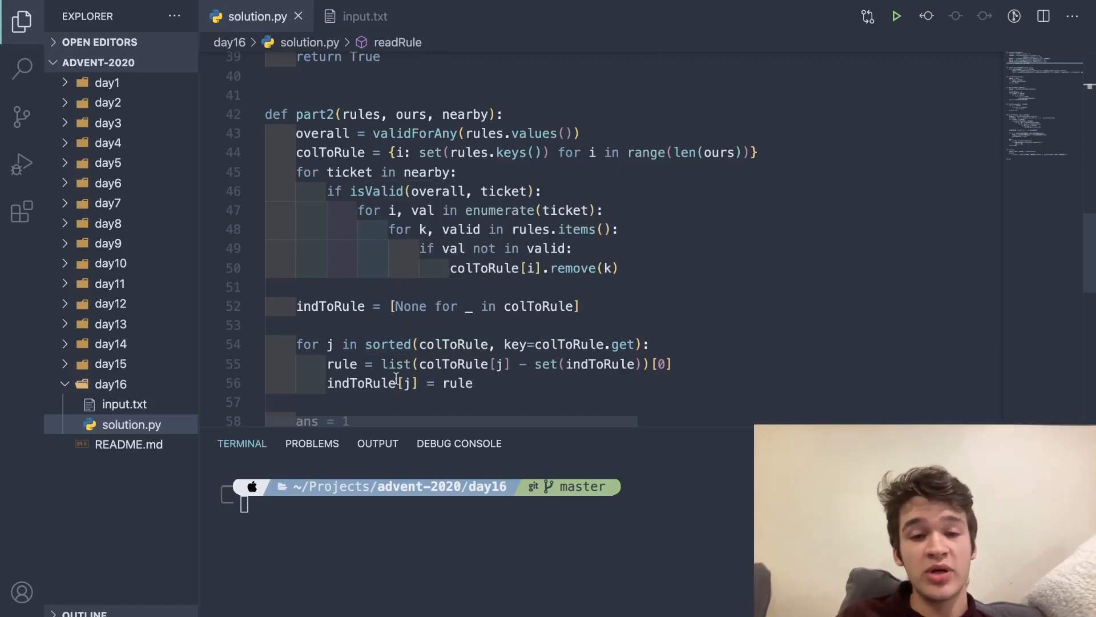
mouse_move(396, 364)
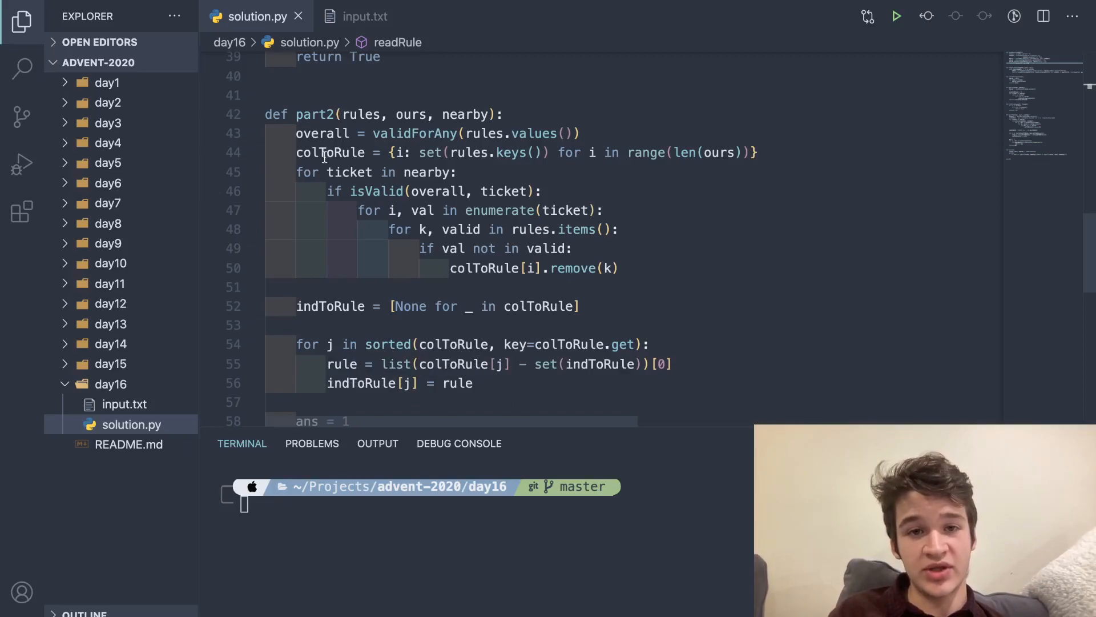
mouse_move(547, 364)
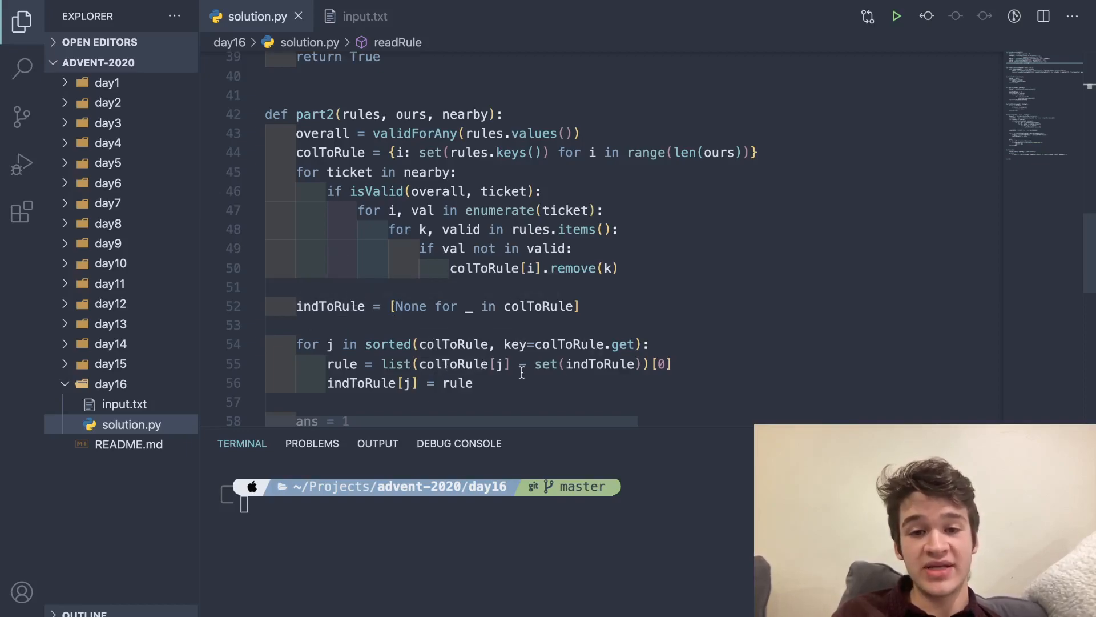
mouse_move(452, 363)
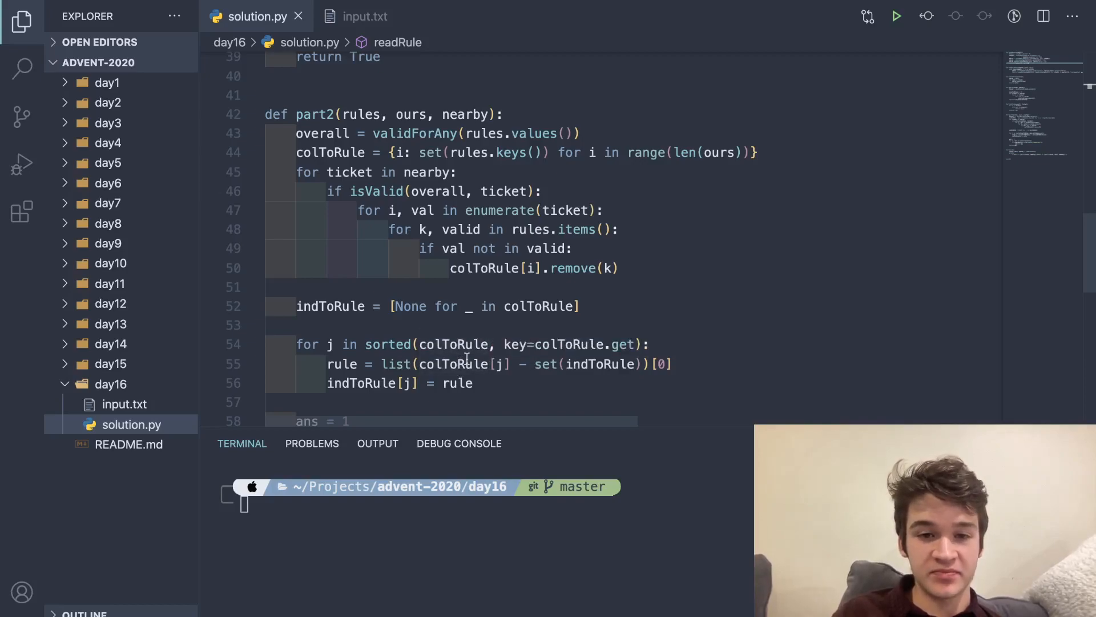
mouse_move(598, 363)
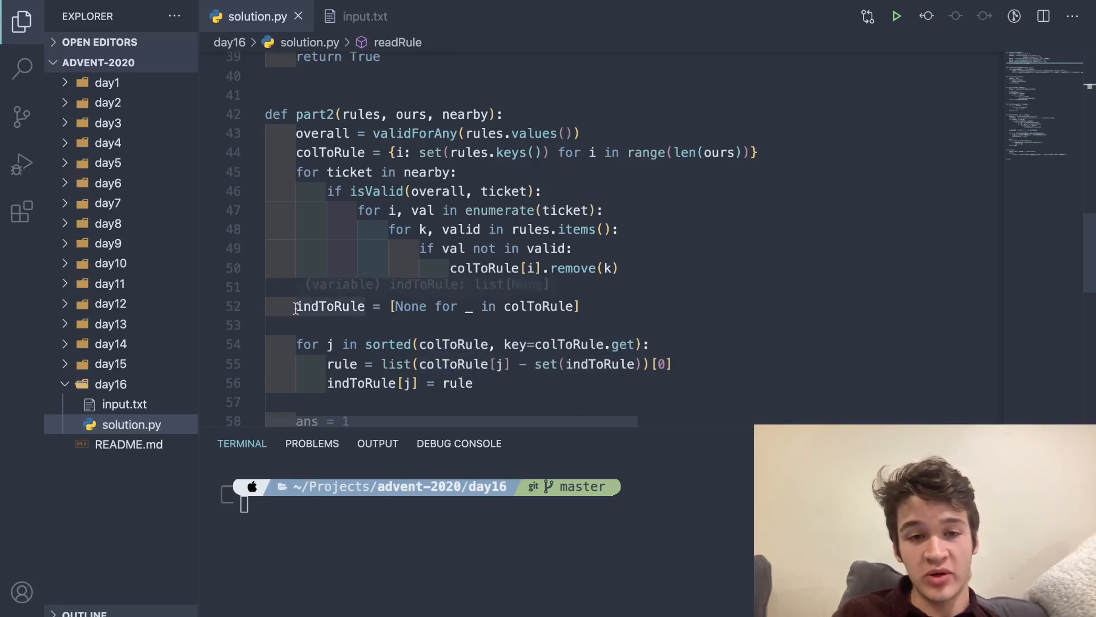
mouse_move(454, 342)
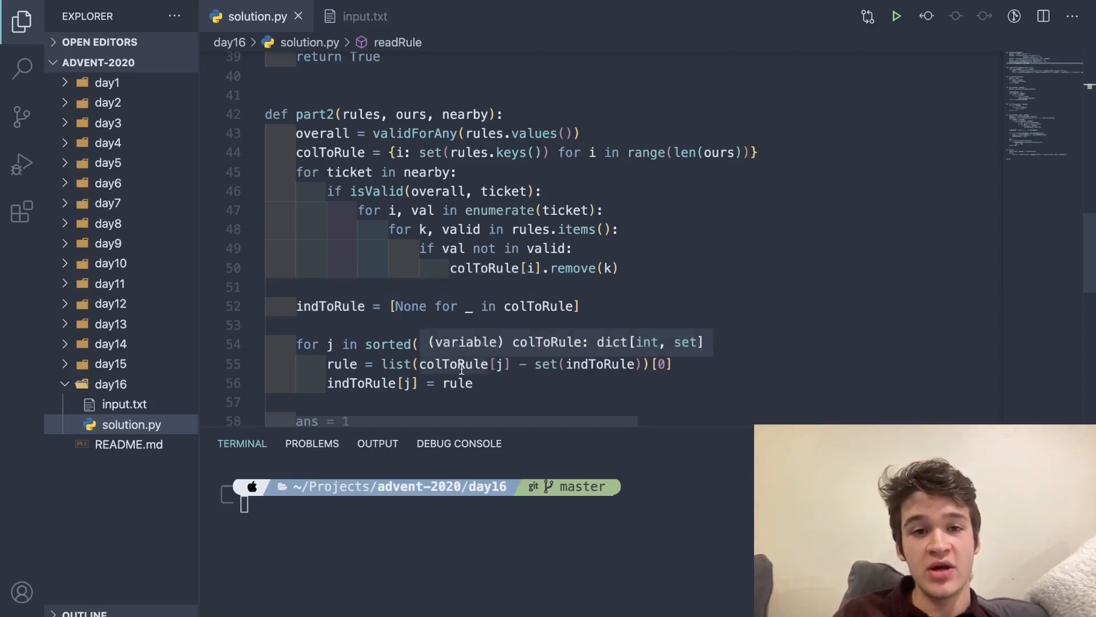
mouse_move(507, 356)
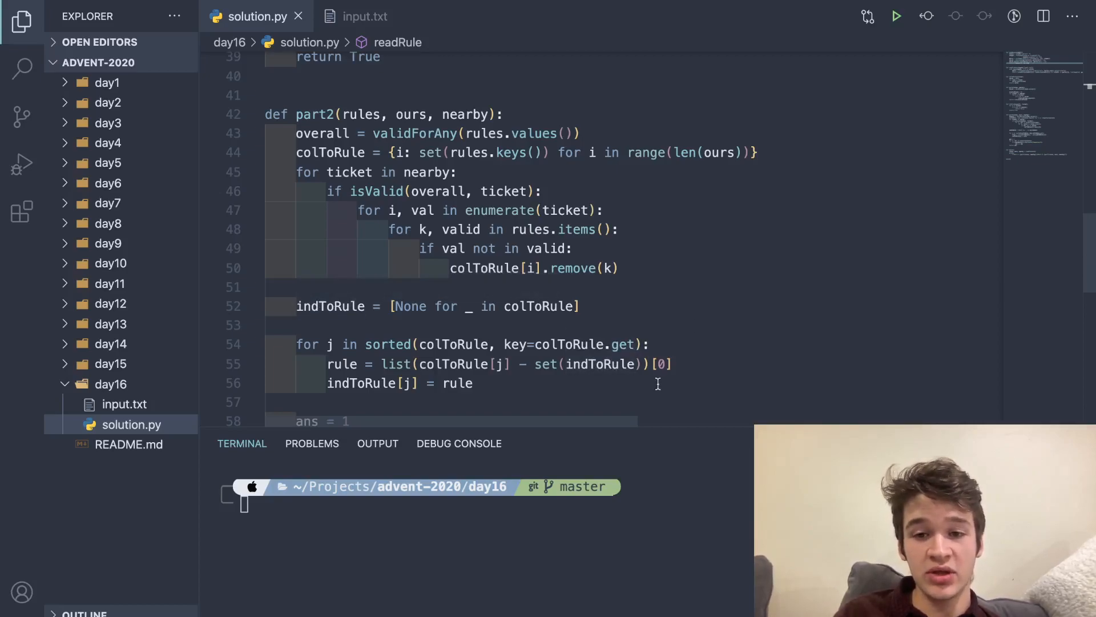
left_click(657, 364)
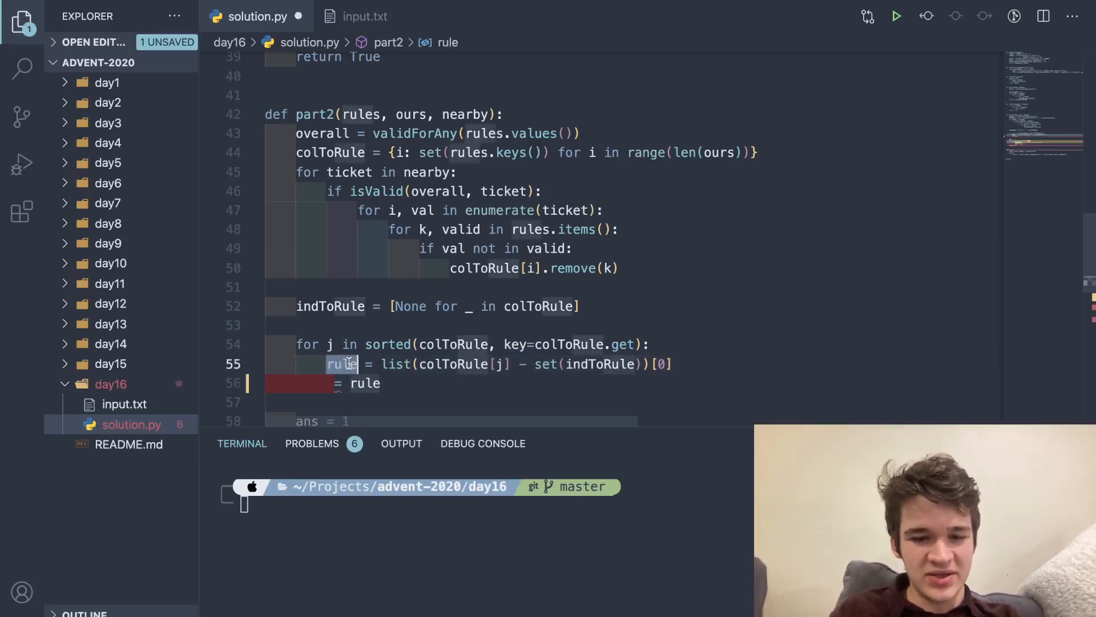
Replace 'rule' on line 55 with indToRule[j], assigning the remaining rule directly.
type("indToRule[j]")
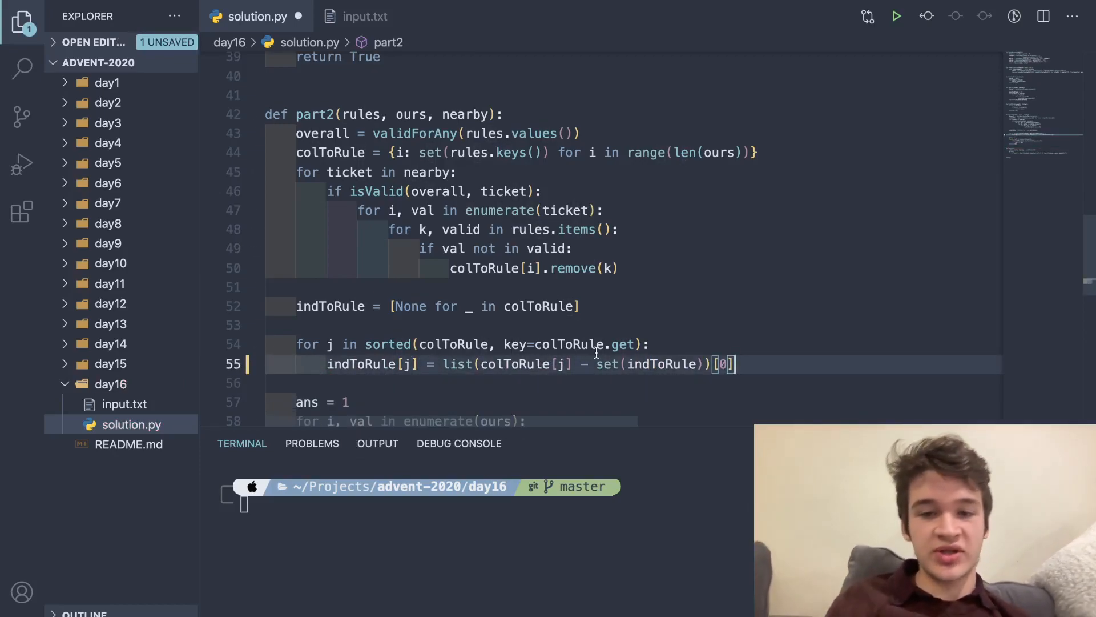
mouse_move(508, 464)
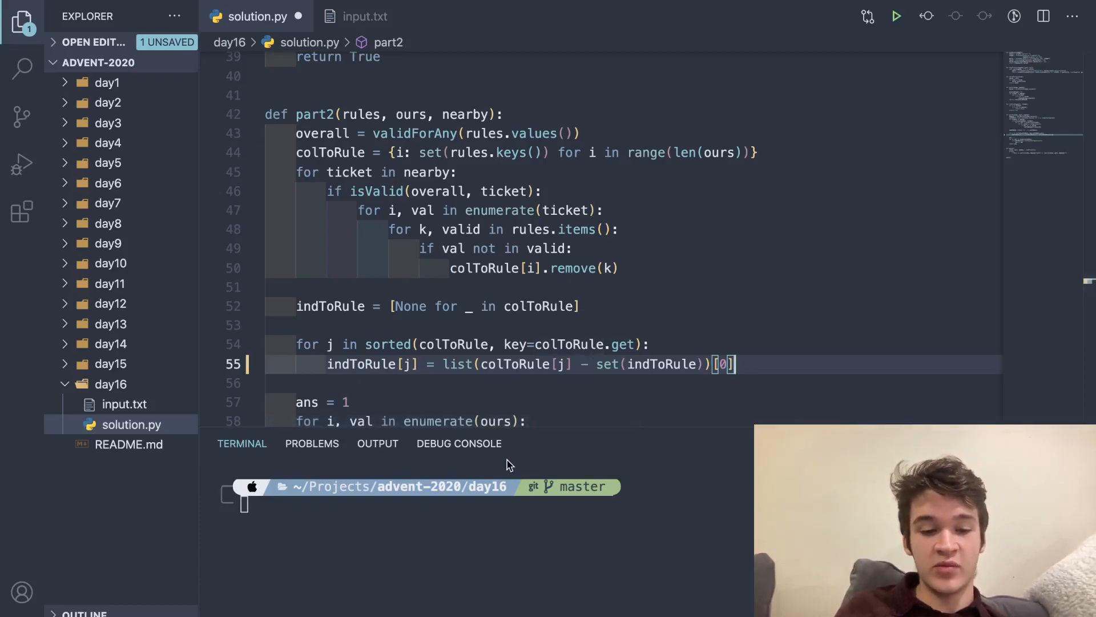
mouse_move(455, 344)
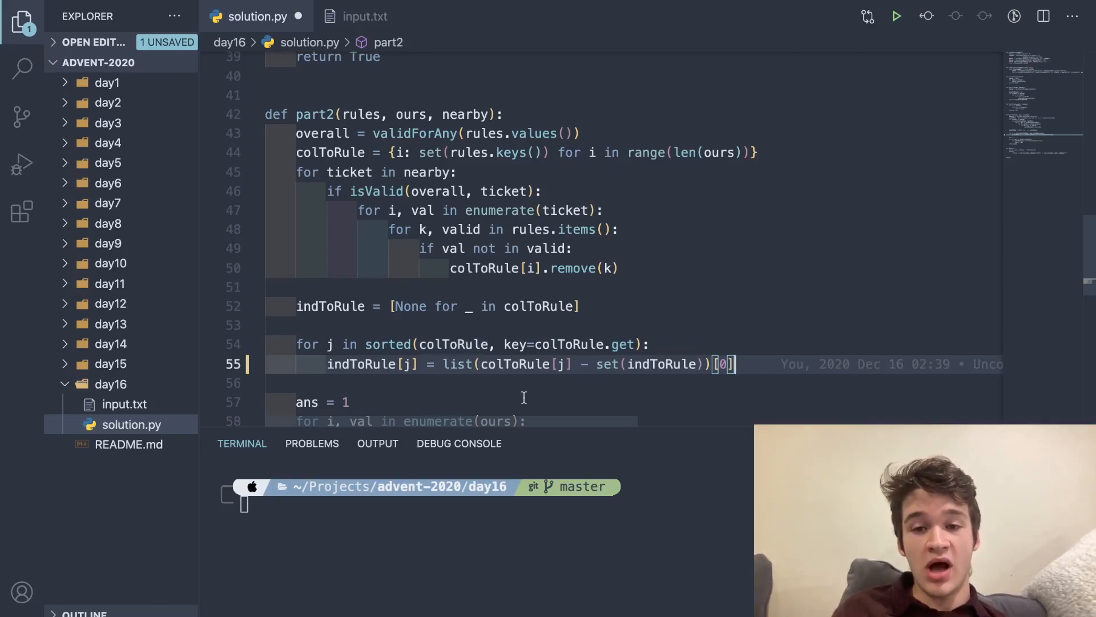
mouse_move(603, 331)
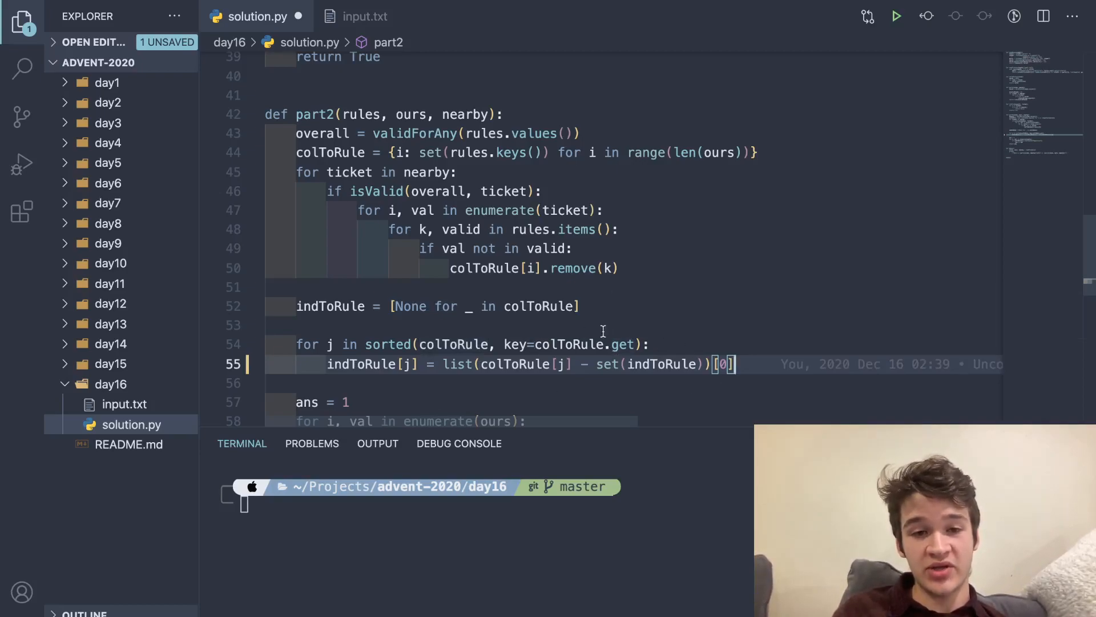
mouse_move(500, 401)
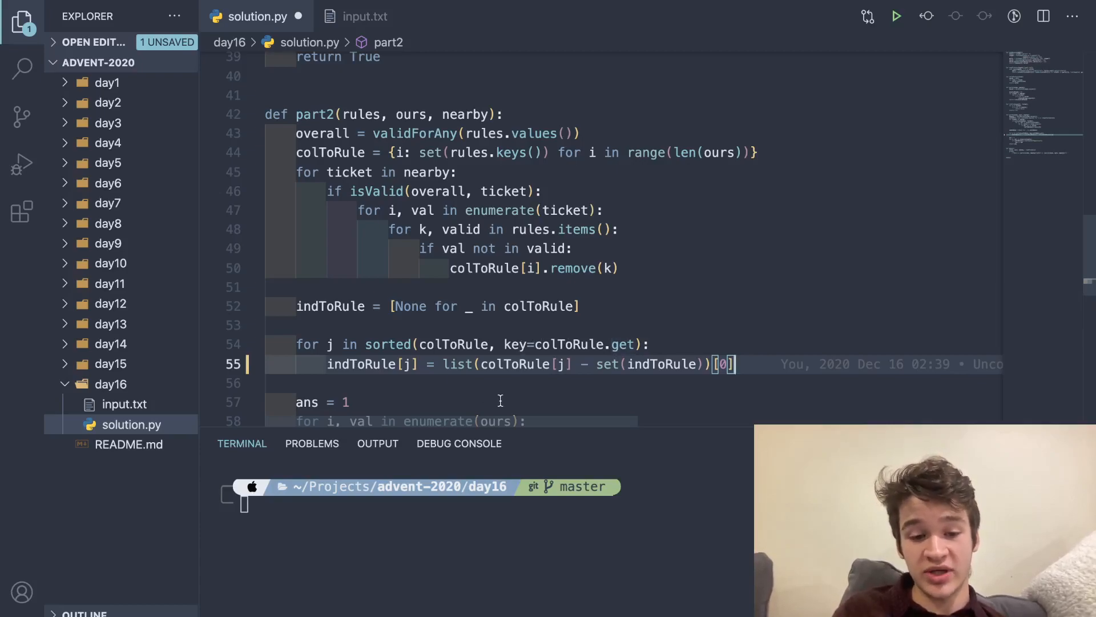
mouse_move(490, 360)
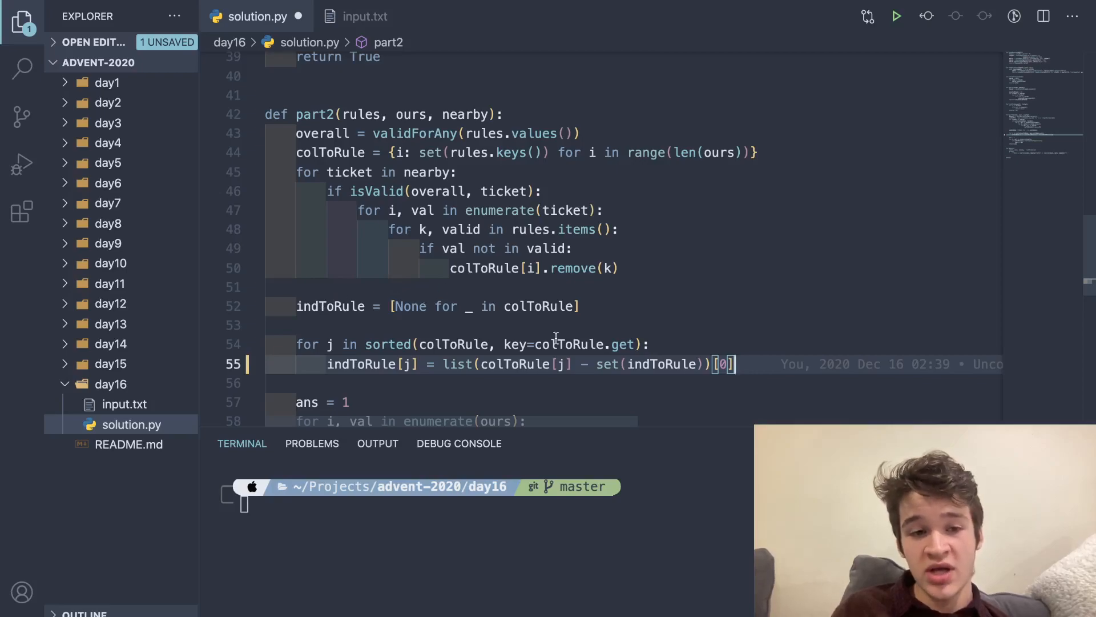
mouse_move(744, 381)
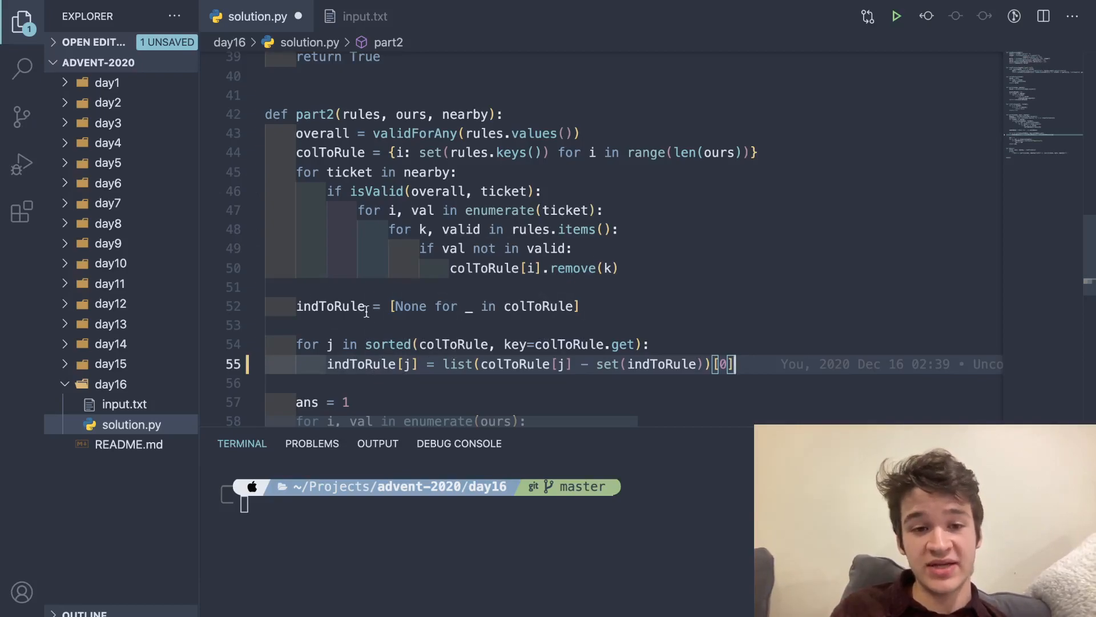
Scroll solution.py to the end of part2, where departure-field values are multiplied.
scroll("down", 3)
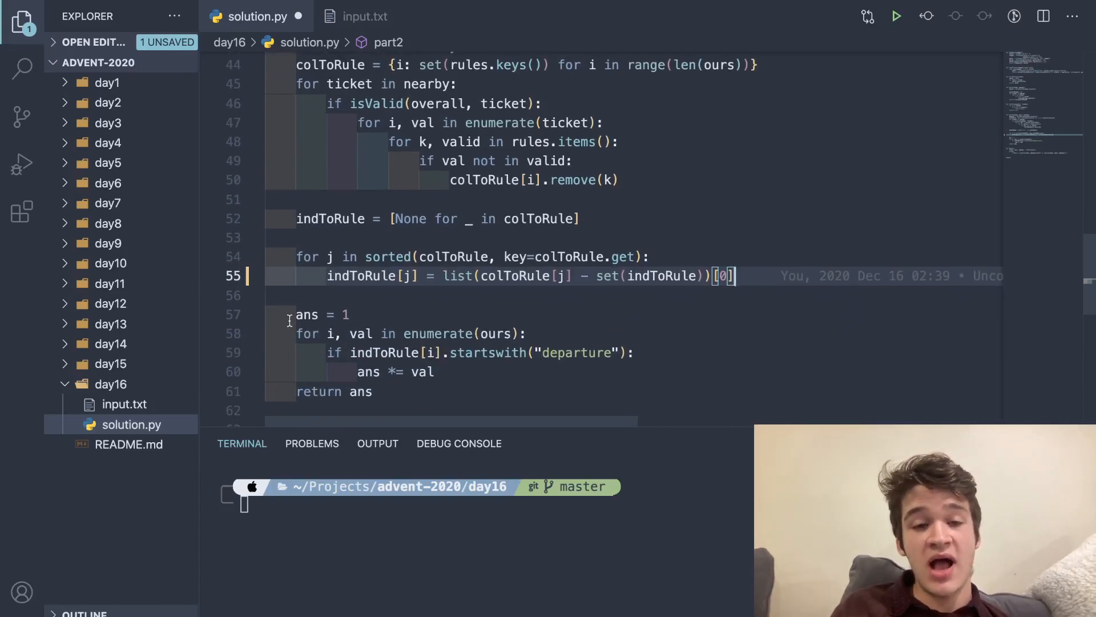
mouse_move(306, 314)
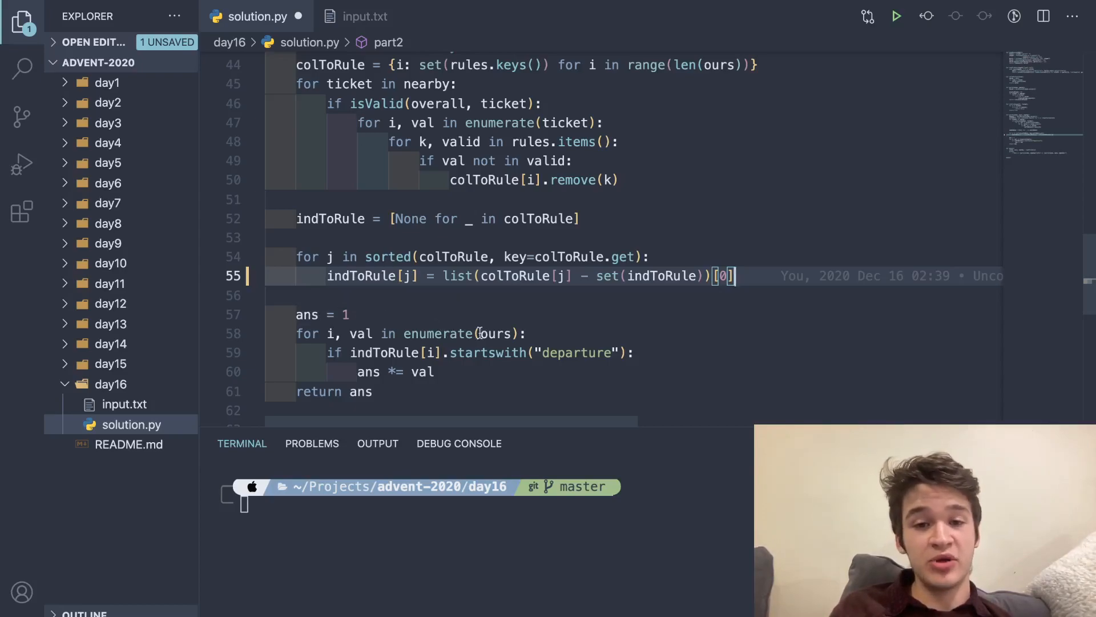
mouse_move(497, 333)
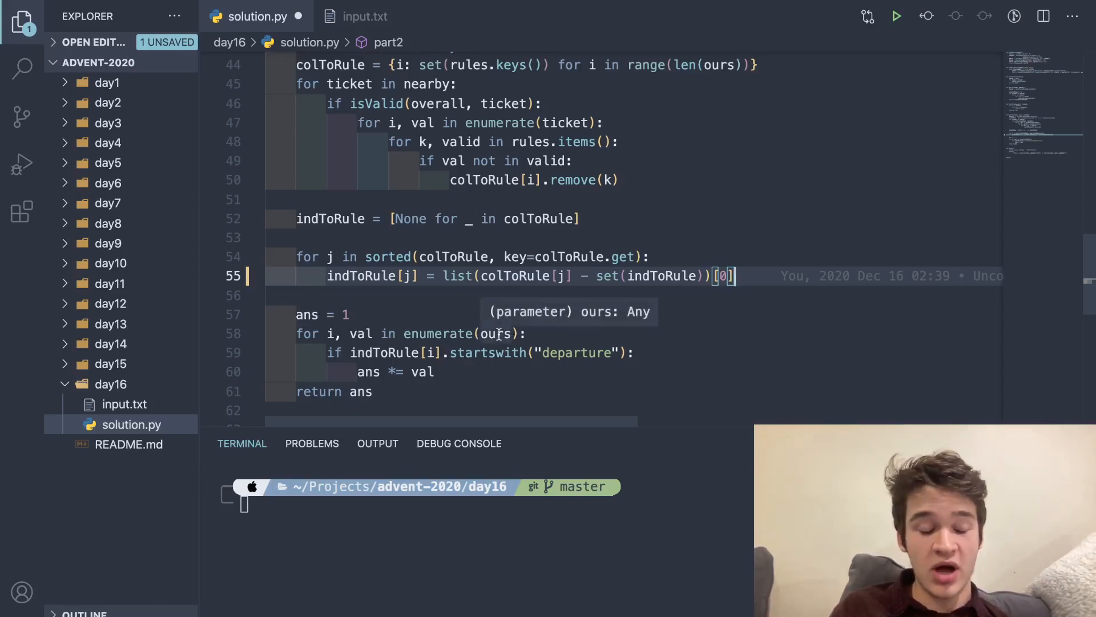
mouse_move(380, 352)
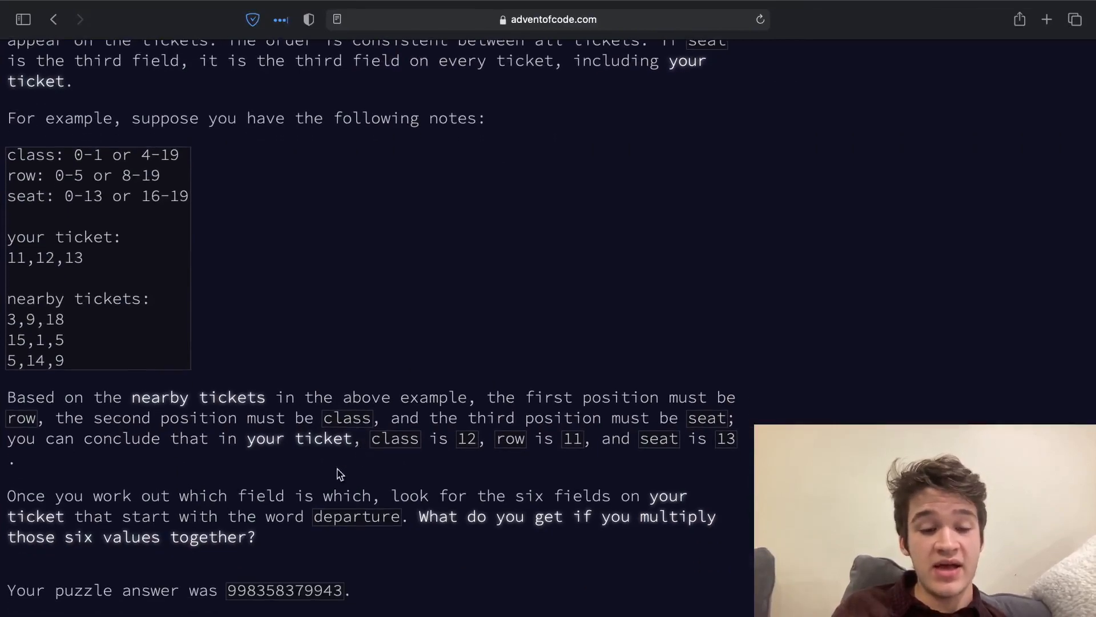
mouse_move(370, 566)
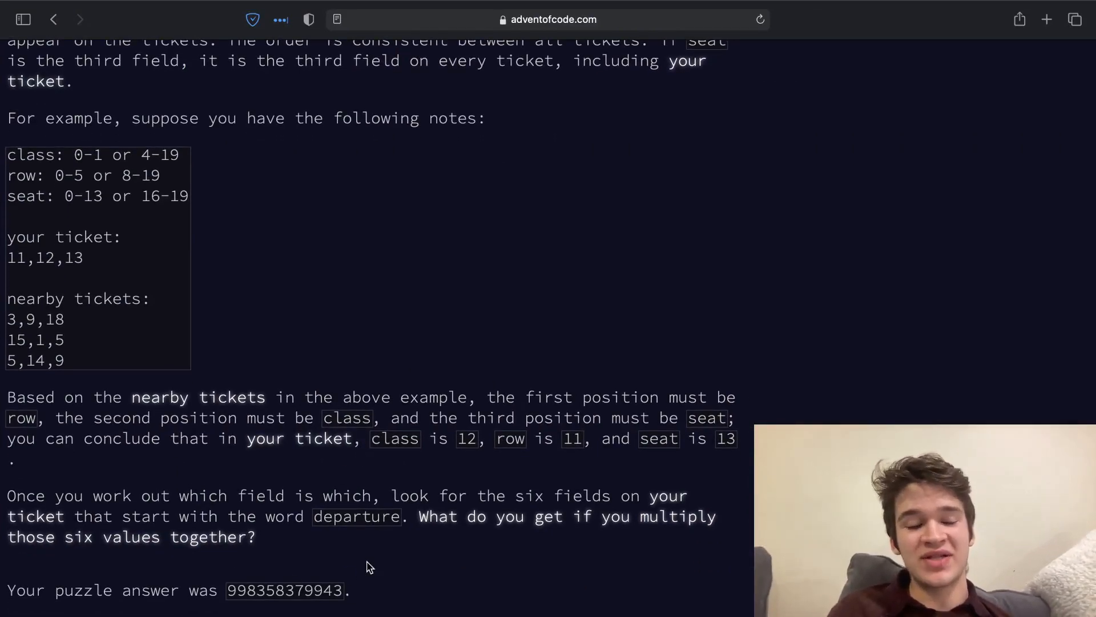